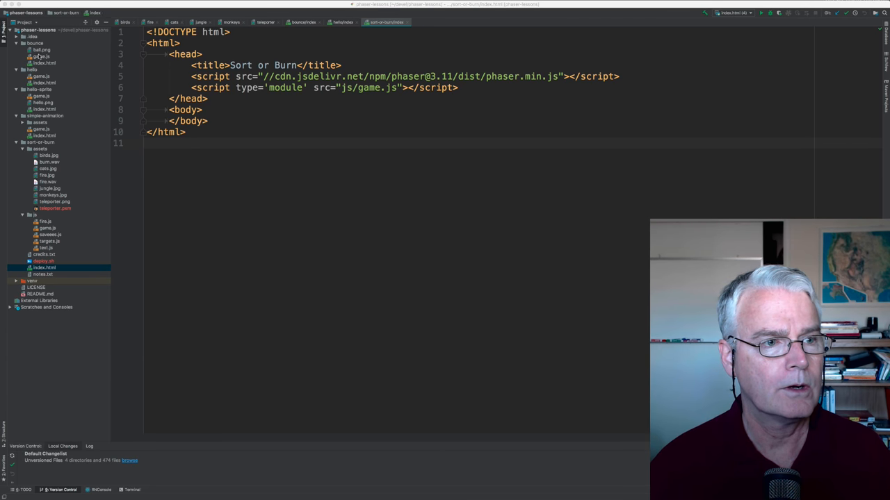
Open the hello lesson's index.html and run it so the browser shows 'Hello, world!'.
{"action": "left_click", "coordinate": [343, 21]}
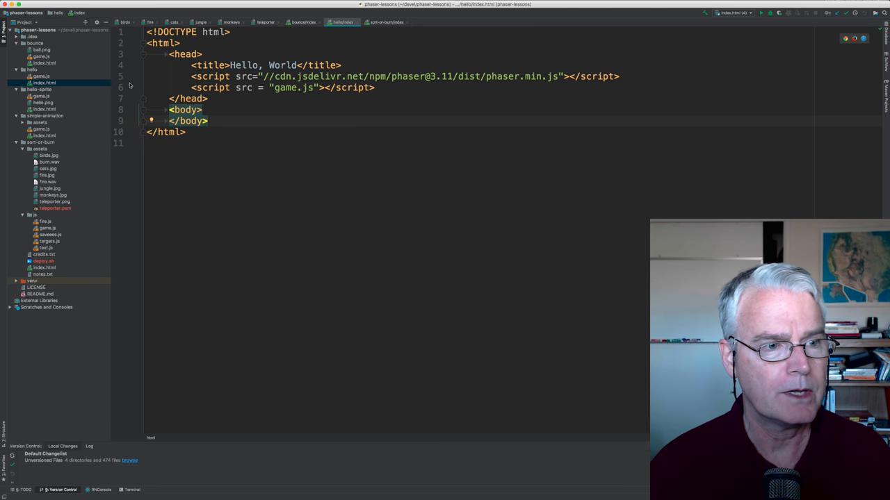
{"action": "left_click", "coordinate": [374, 21]}
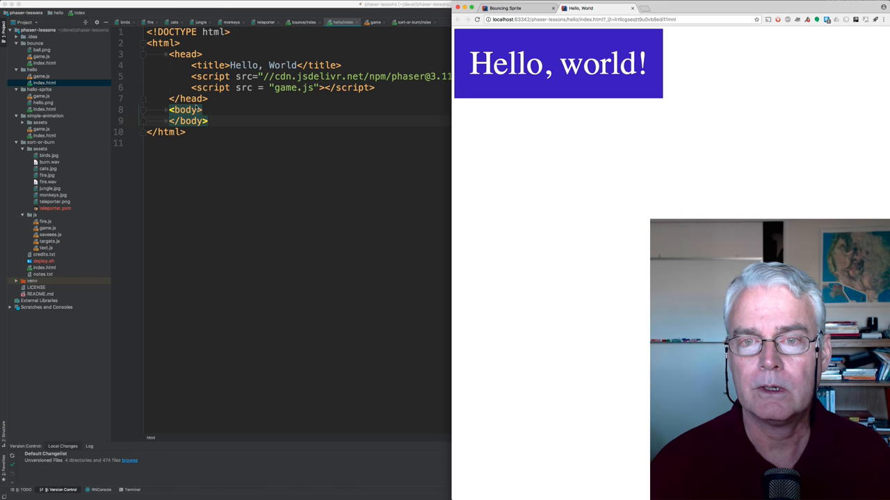
{"action": "mouse_move", "coordinate": [396, 186]}
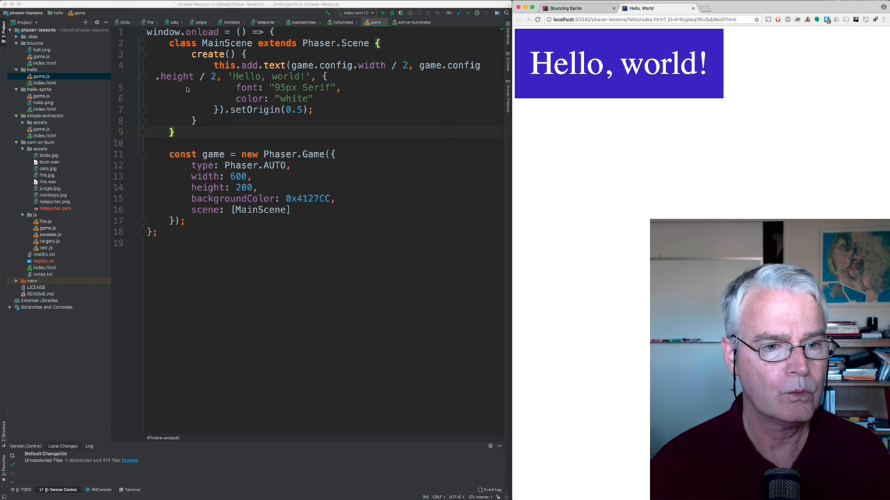
{"action": "mouse_move", "coordinate": [257, 211]}
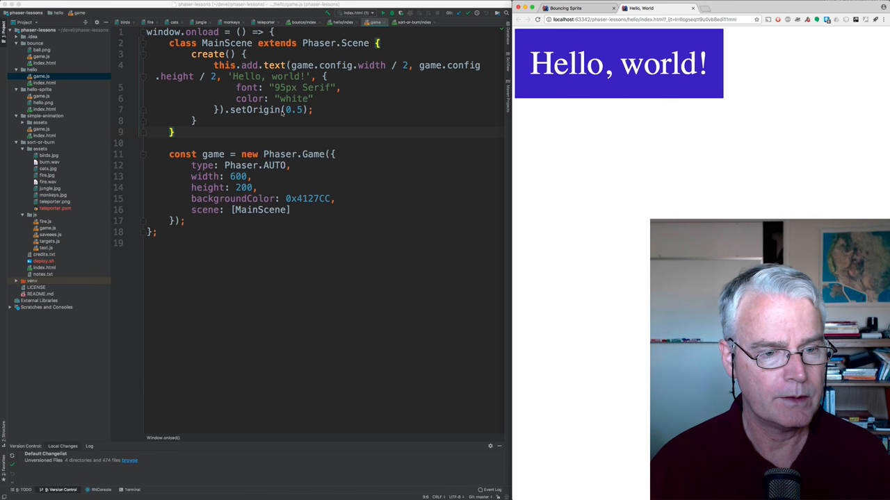
{"action": "mouse_move", "coordinate": [323, 198]}
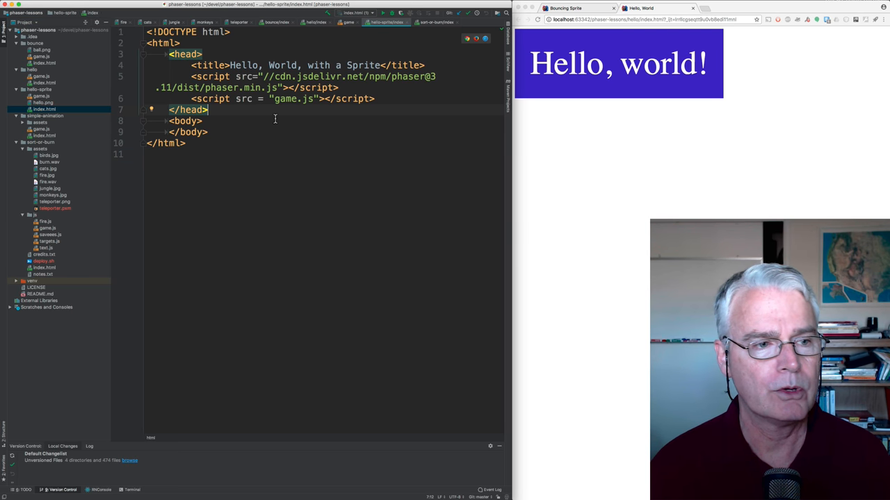
Preview hello-sprite's hello.png, then open its game.js that rotates the sprite.
{"action": "left_click", "coordinate": [43, 102]}
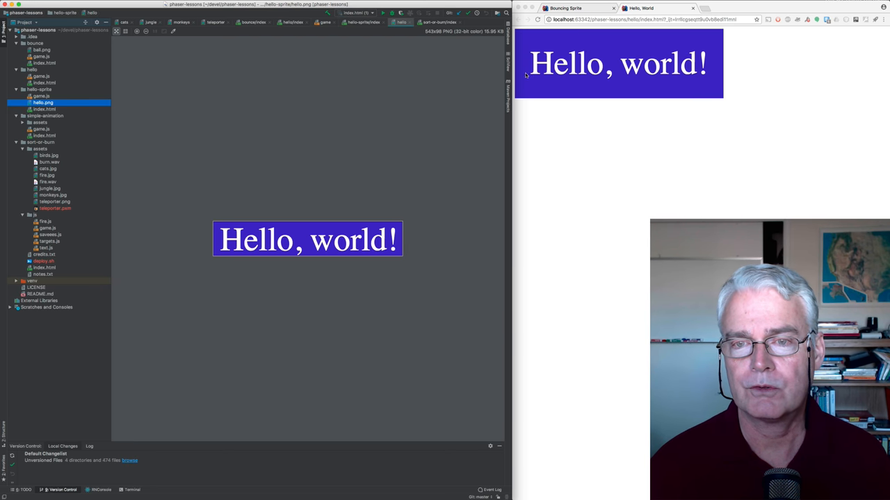
{"action": "mouse_move", "coordinate": [316, 167]}
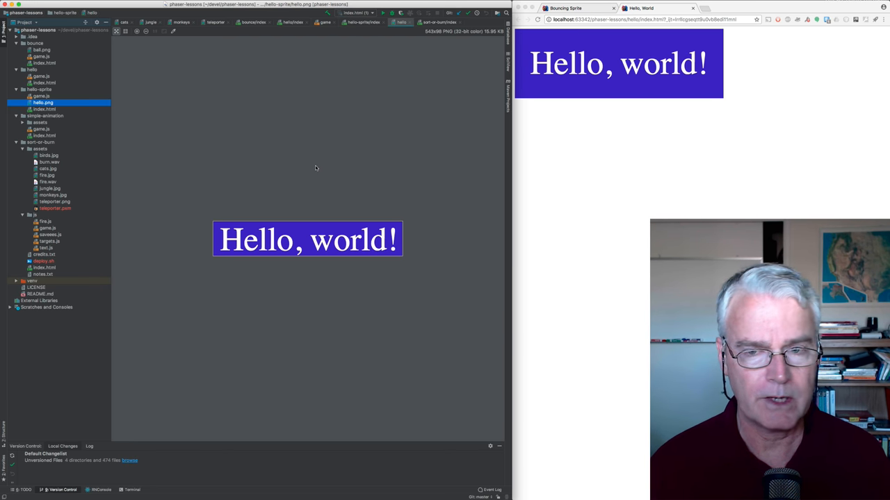
{"action": "left_click", "coordinate": [41, 96]}
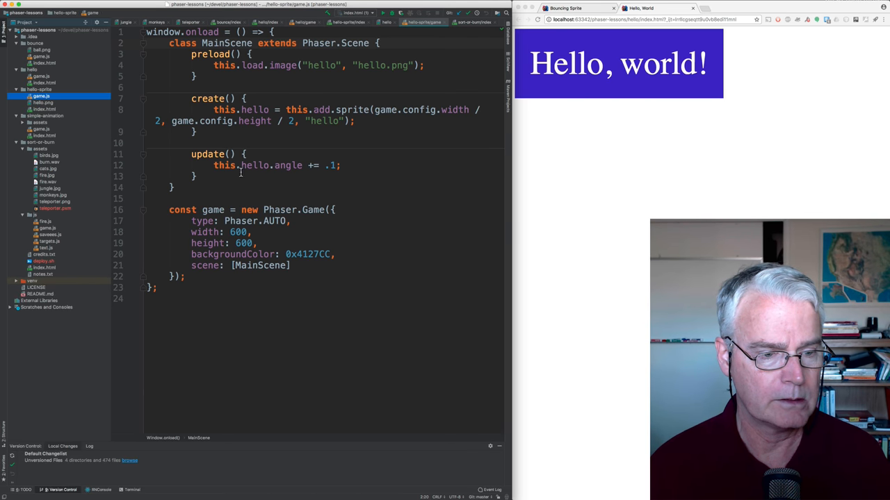
{"action": "mouse_move", "coordinate": [459, 144]}
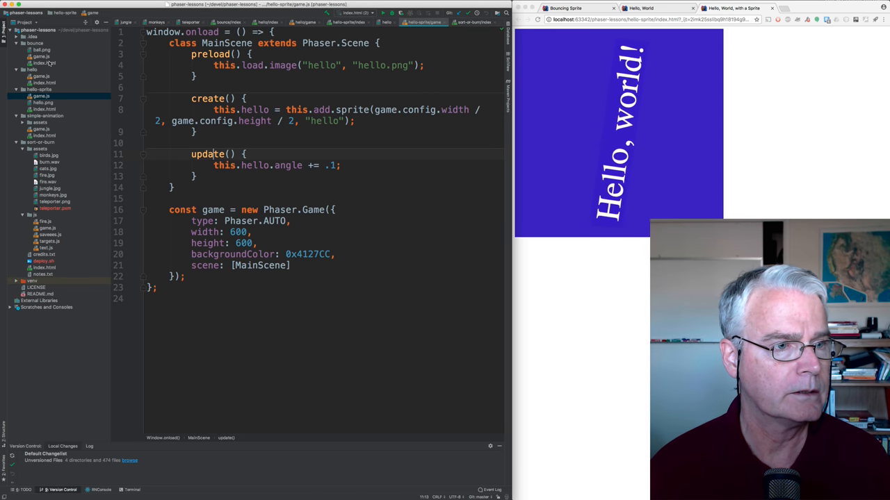
Open bounce index.html and game.js, then run the Bouncing Sprite page via Run 'index.html (3)'.
{"action": "left_click", "coordinate": [44, 62]}
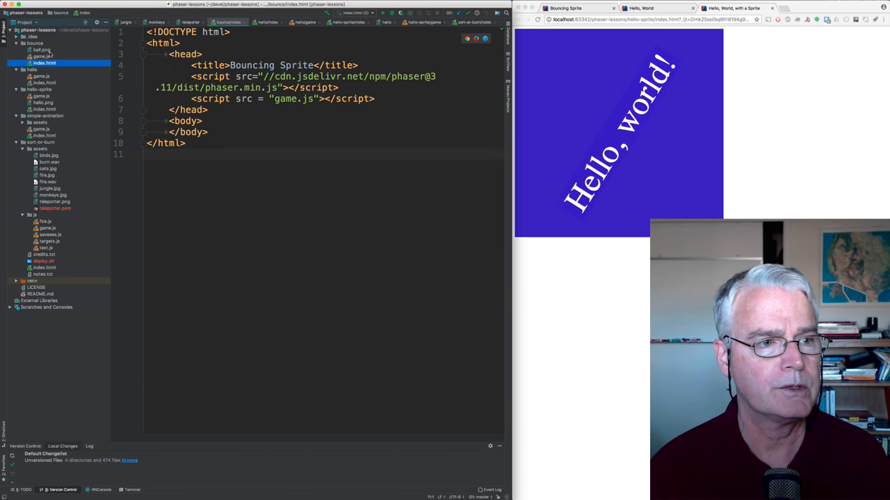
{"action": "left_click", "coordinate": [40, 50]}
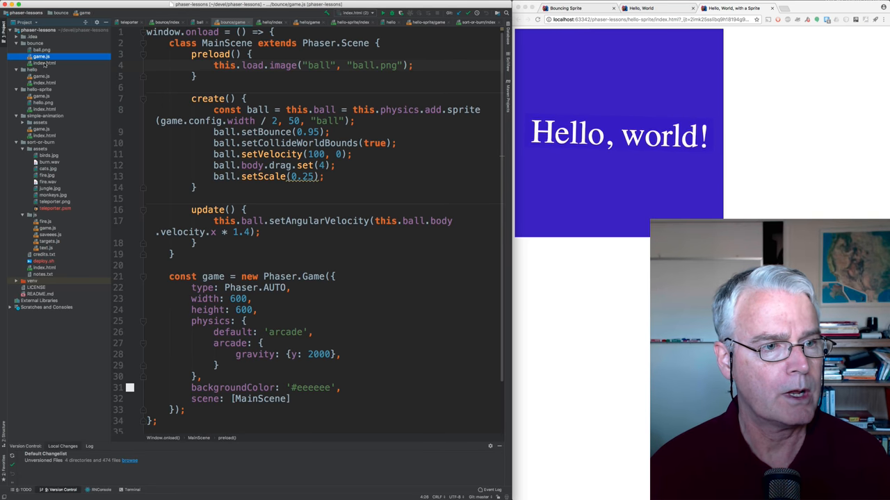
{"action": "right_click", "coordinate": [44, 63]}
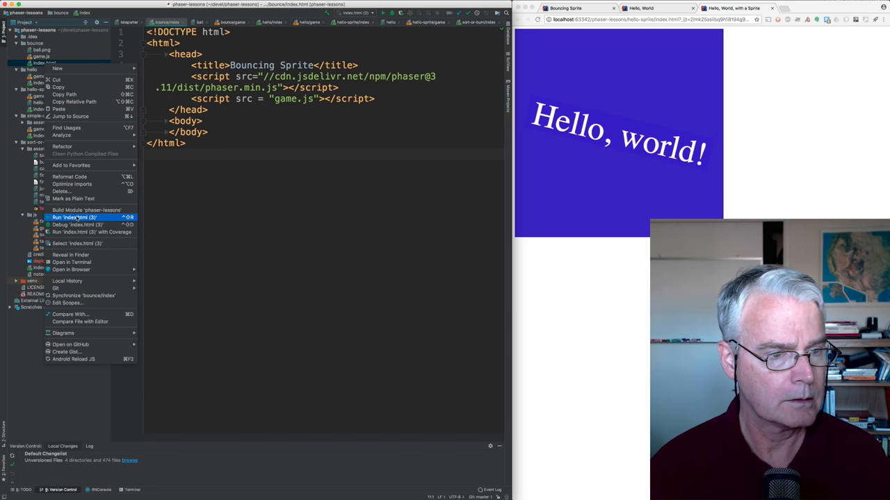
{"action": "left_click", "coordinate": [75, 217]}
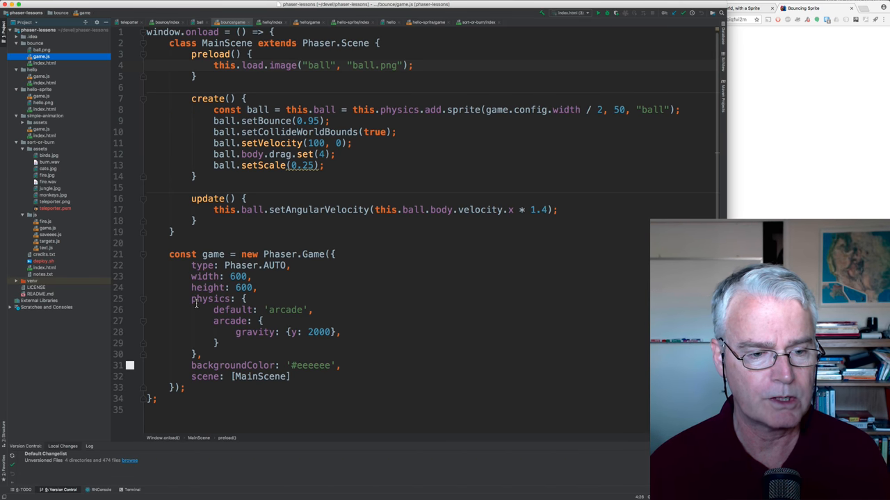
{"action": "left_click_drag", "start_coordinate": [192, 298], "coordinate": [200, 354]}
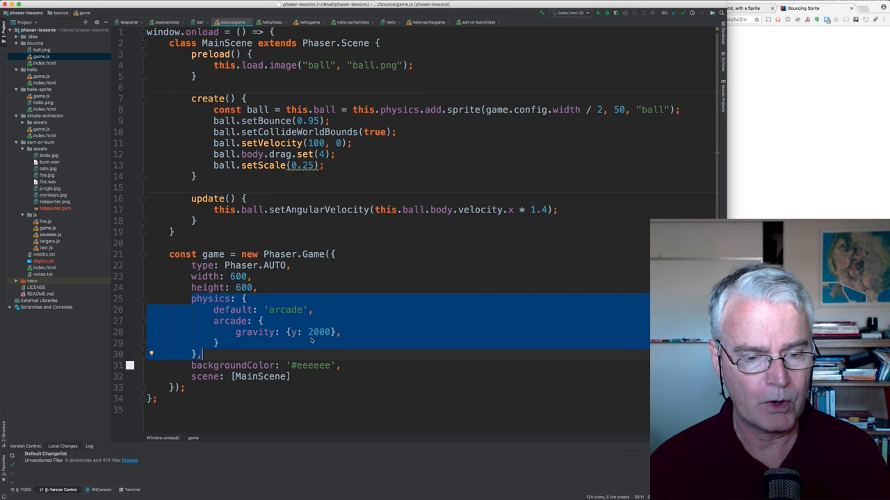
{"action": "left_click", "coordinate": [323, 332]}
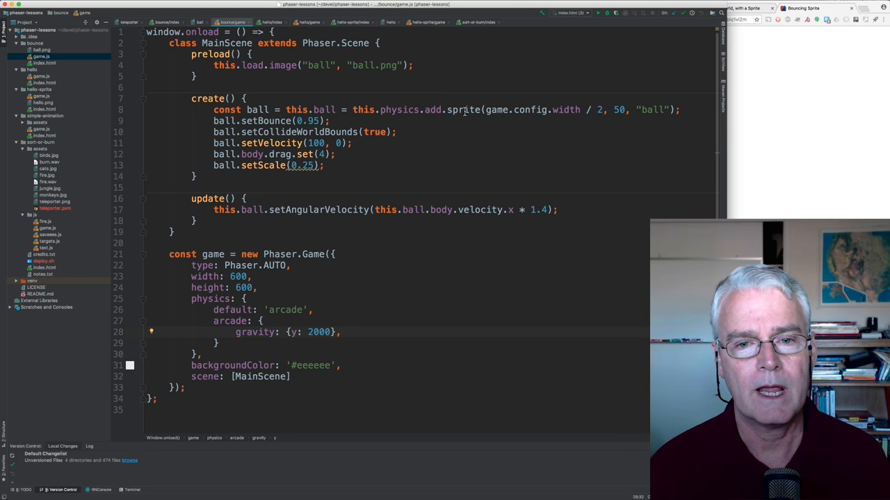
{"action": "left_click", "coordinate": [382, 110]}
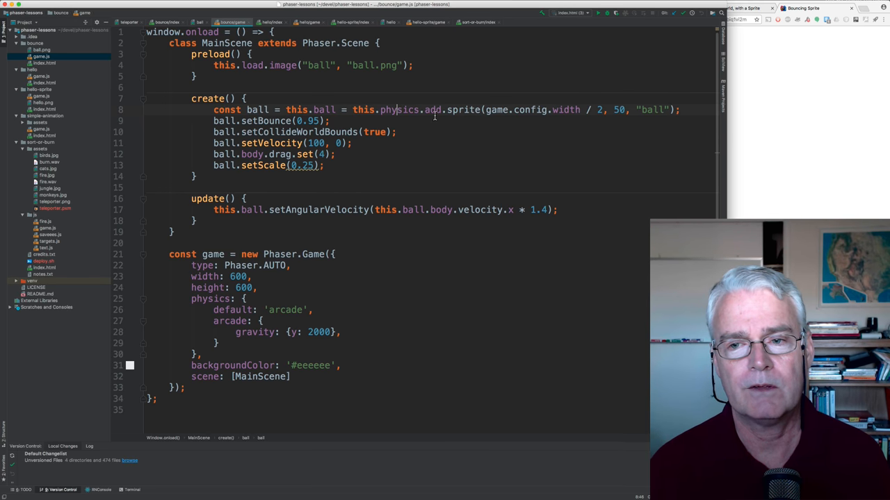
{"action": "mouse_move", "coordinate": [307, 315]}
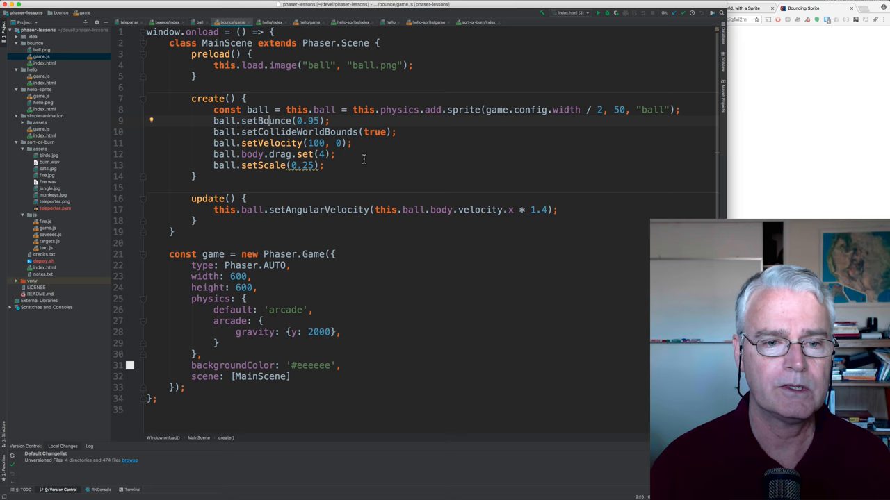
{"action": "mouse_move", "coordinate": [270, 176]}
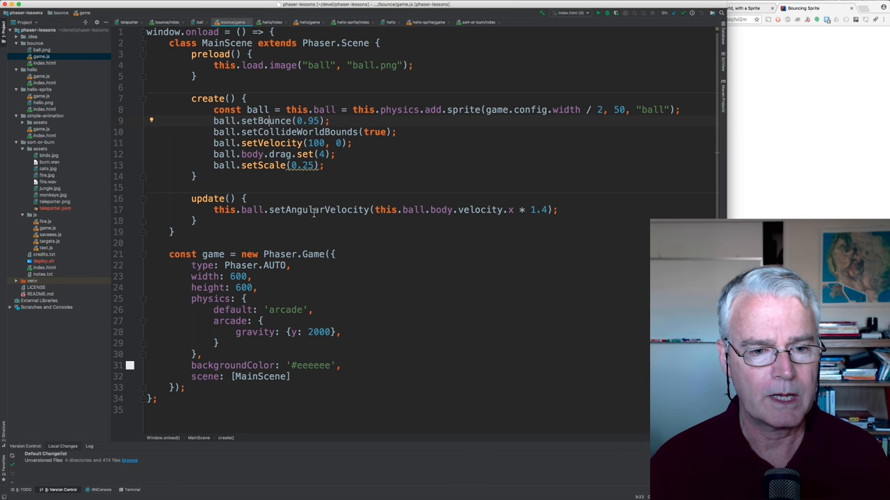
{"action": "left_click", "coordinate": [337, 209]}
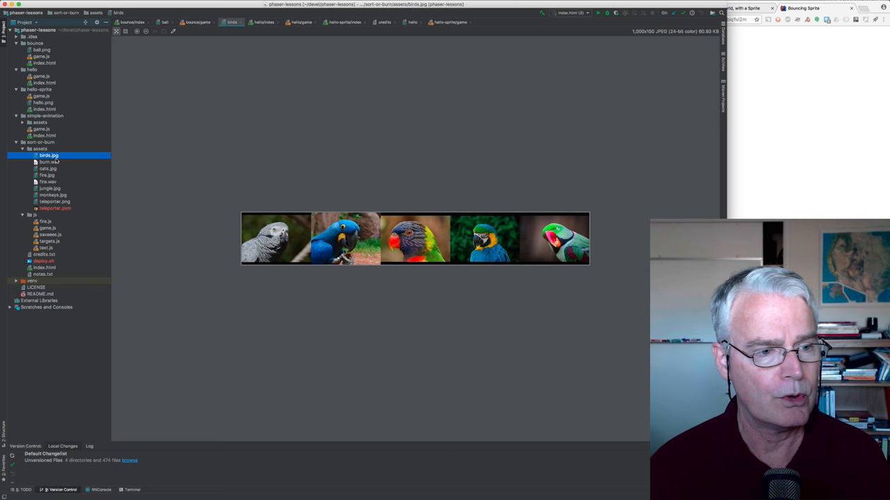
Pass burn.wav and open cats.jpg, the 1000×150 strip of five big-cat photos.
{"action": "left_click", "coordinate": [49, 162]}
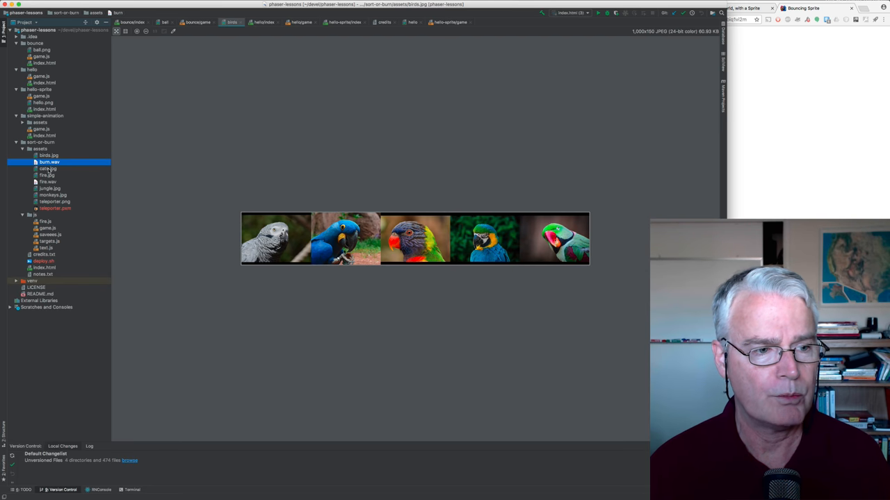
{"action": "left_click", "coordinate": [47, 169]}
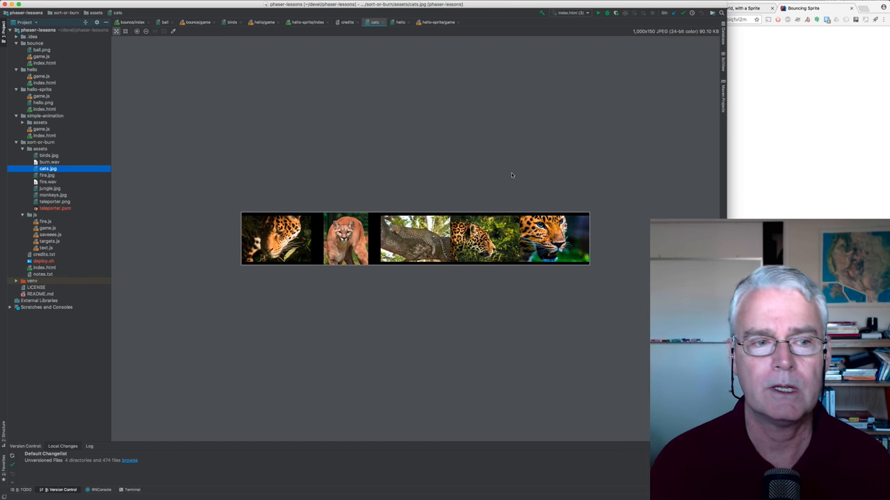
{"action": "mouse_move", "coordinate": [115, 247]}
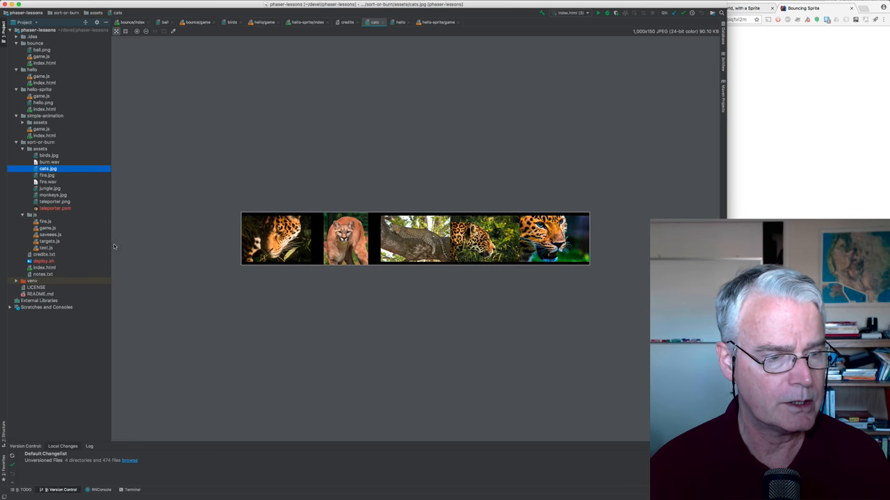
Open sort-or-burn/notes.txt describing the ImageMagick montage used for sprite sheets.
{"action": "left_click", "coordinate": [43, 274]}
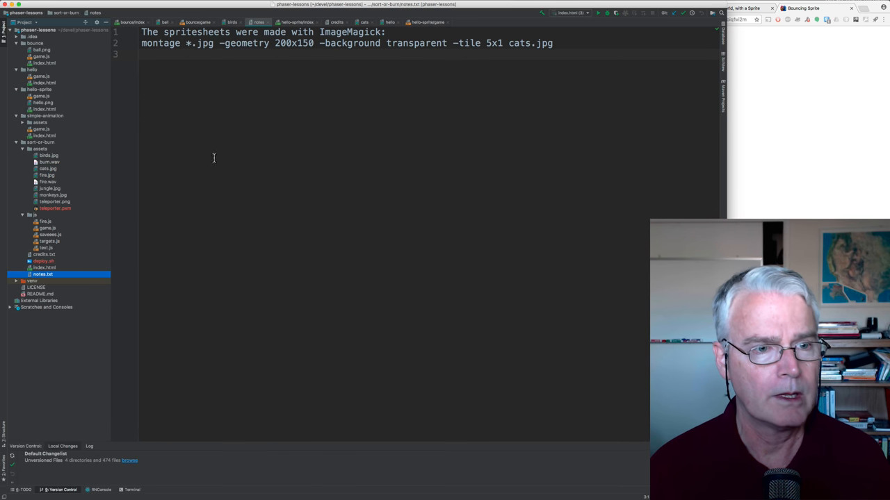
{"action": "mouse_move", "coordinate": [371, 37]}
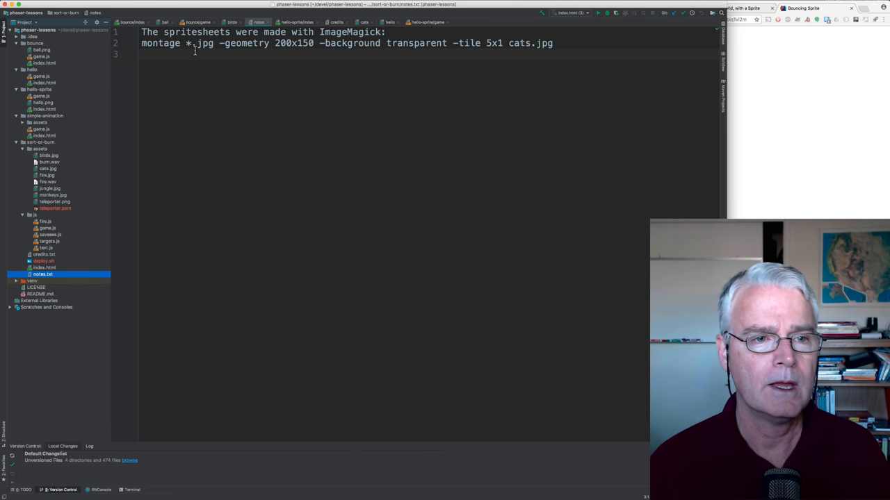
{"action": "mouse_move", "coordinate": [271, 49]}
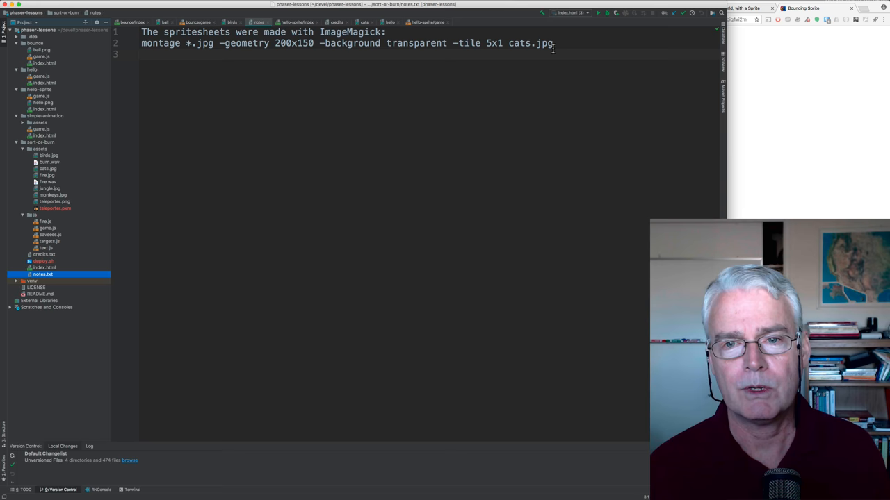
{"action": "mouse_move", "coordinate": [86, 169]}
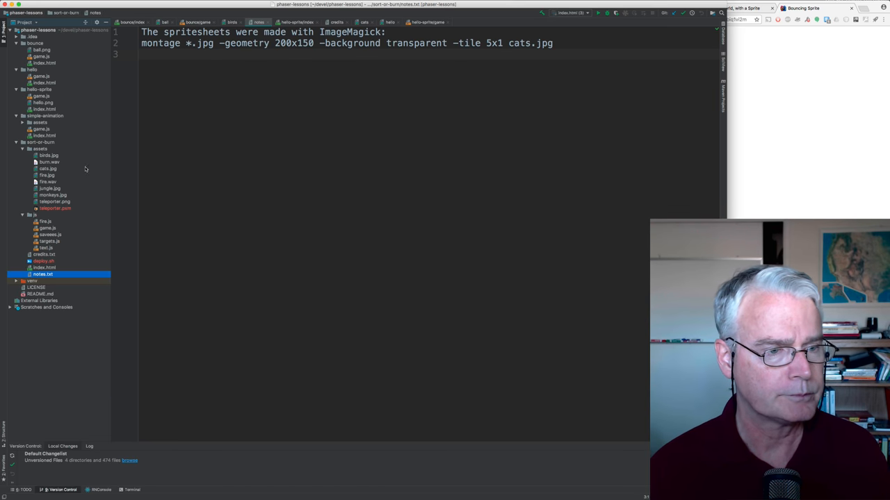
Preview the jungle, monkeys and teleporter images from sort-or-burn assets.
{"action": "left_click", "coordinate": [46, 175]}
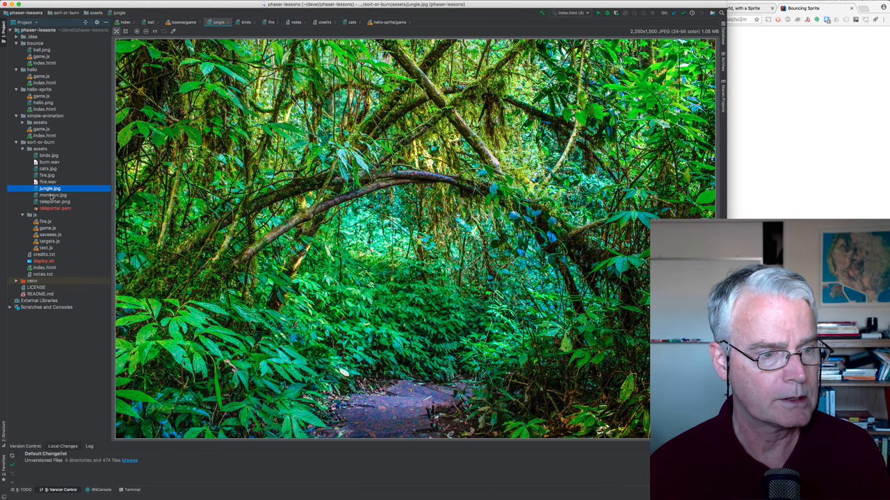
{"action": "left_click", "coordinate": [53, 196]}
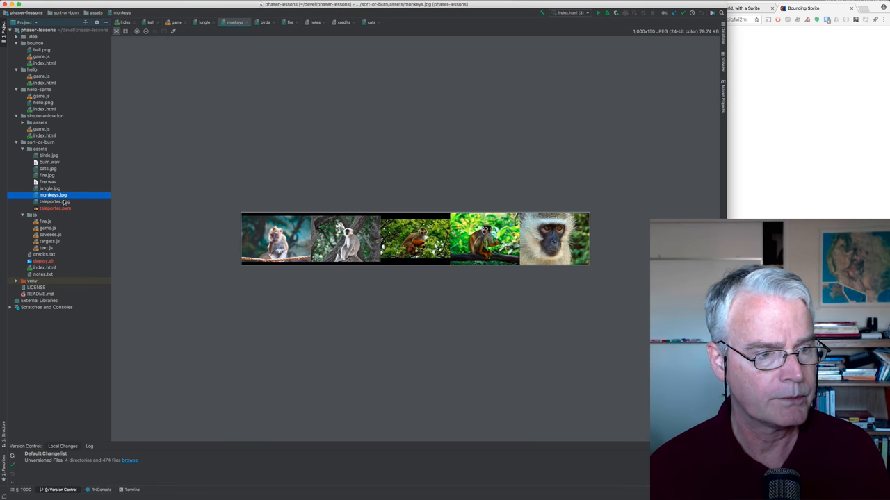
{"action": "left_click", "coordinate": [55, 201]}
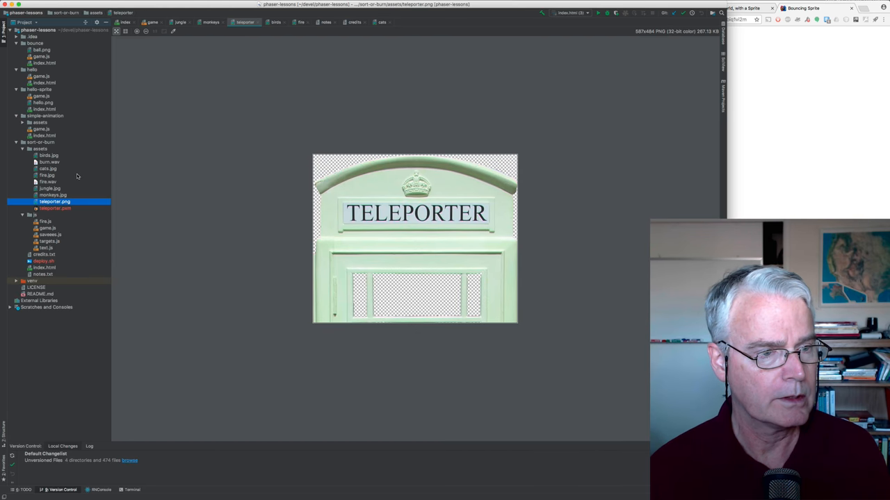
Collapse assets and the other lesson folders, then open sort-or-burn js/game.js.
{"action": "left_click", "coordinate": [24, 149]}
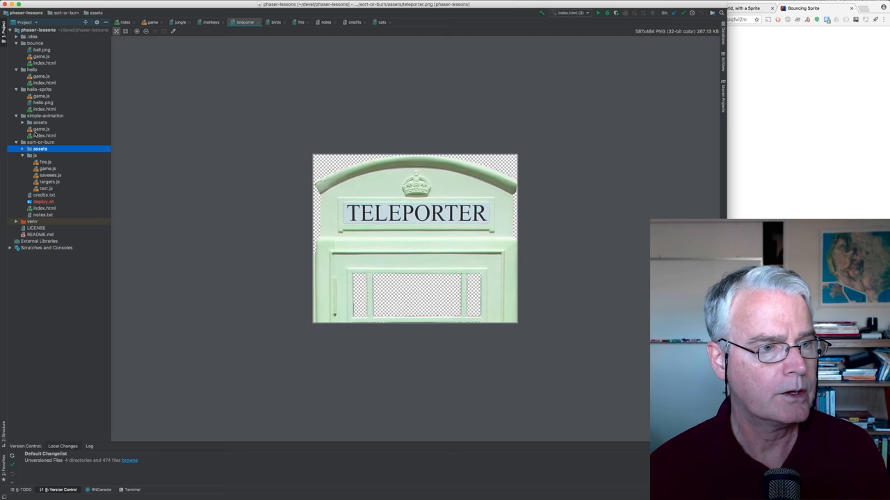
{"action": "left_click", "coordinate": [17, 49]}
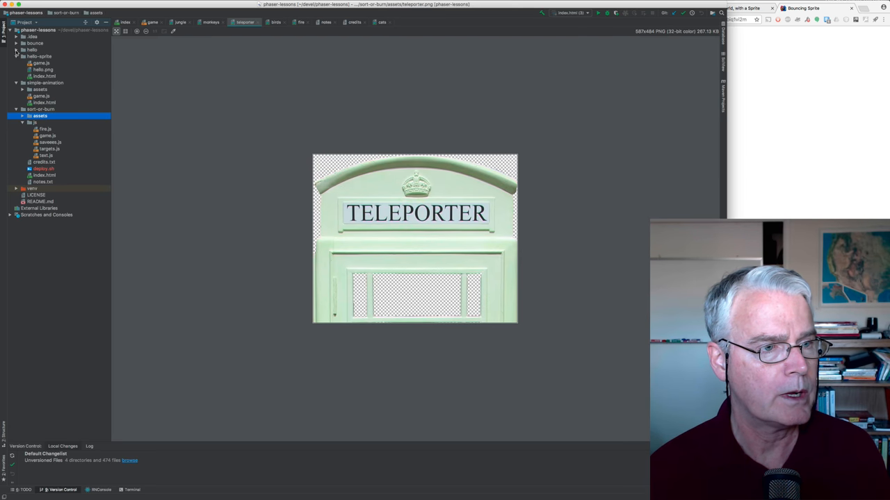
{"action": "left_click", "coordinate": [22, 57]}
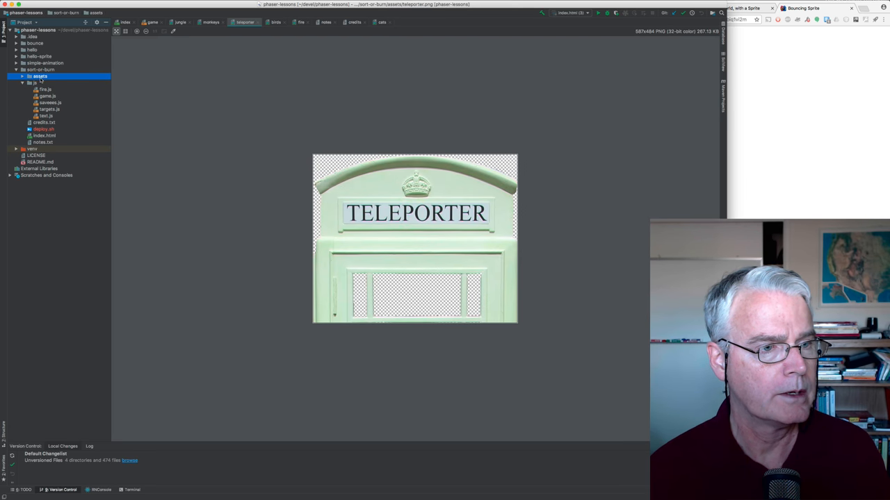
{"action": "left_click", "coordinate": [47, 96]}
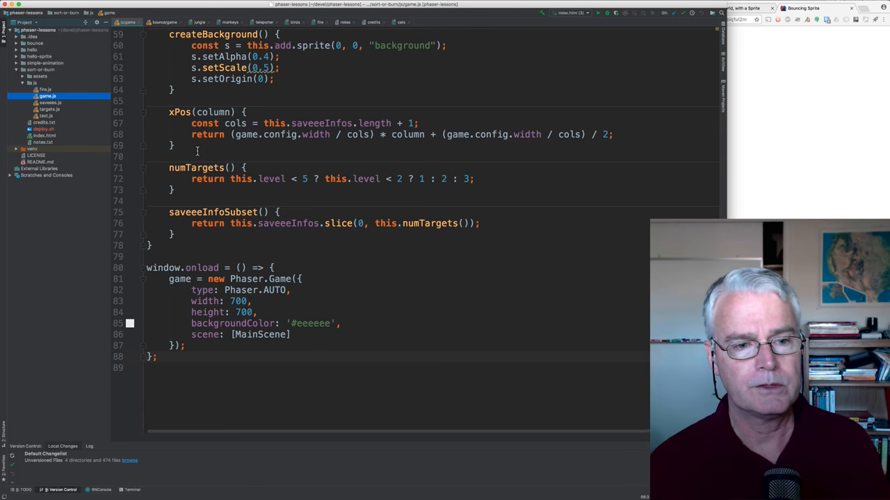
Read through game.js, fire.js and savees.js, then open targets.js and text.js.
{"action": "scroll", "scroll_direction": "up", "scroll_amount": 3}
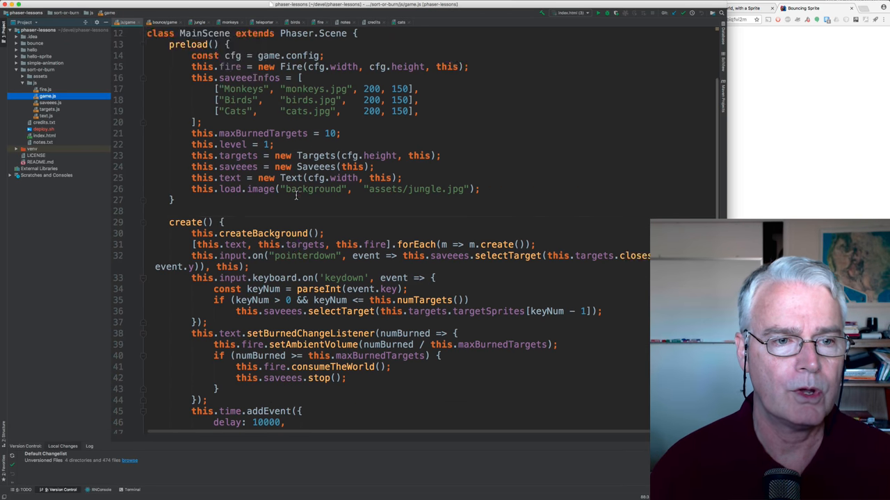
{"action": "scroll", "scroll_direction": "up", "scroll_amount": 3}
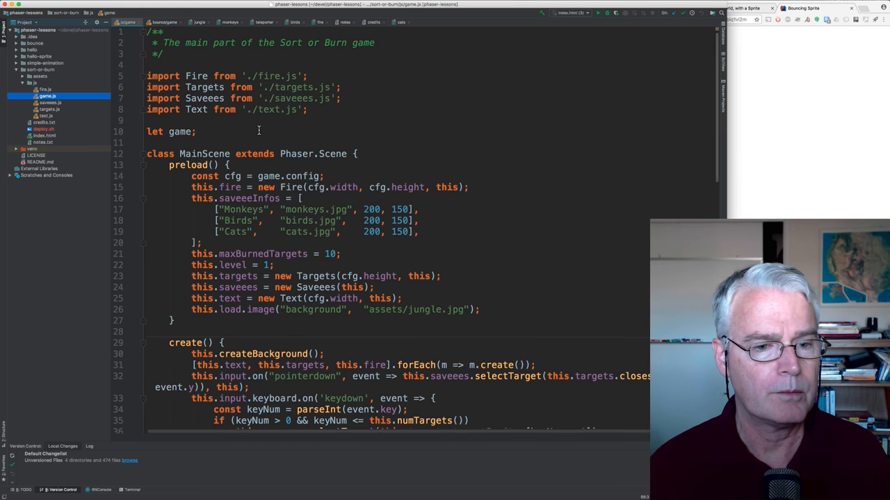
{"action": "scroll", "scroll_direction": "down", "scroll_amount": 3}
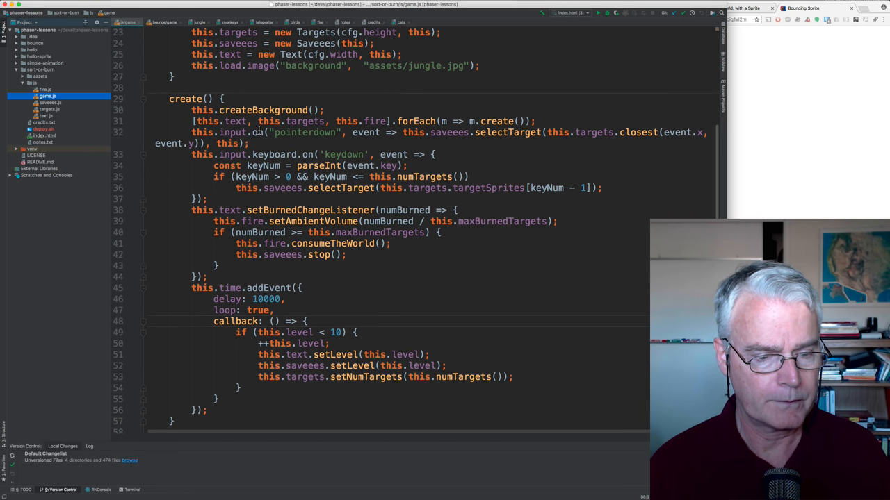
{"action": "scroll", "scroll_direction": "up", "scroll_amount": 3}
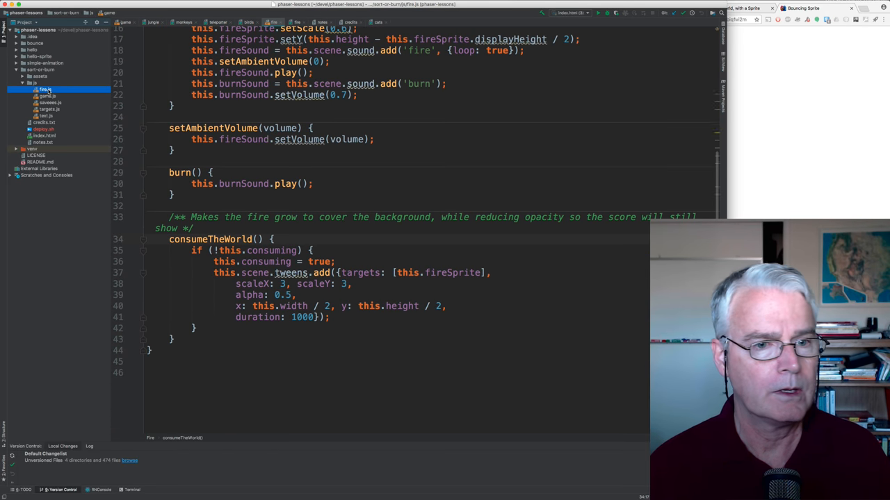
{"action": "scroll", "scroll_direction": "up", "scroll_amount": 3}
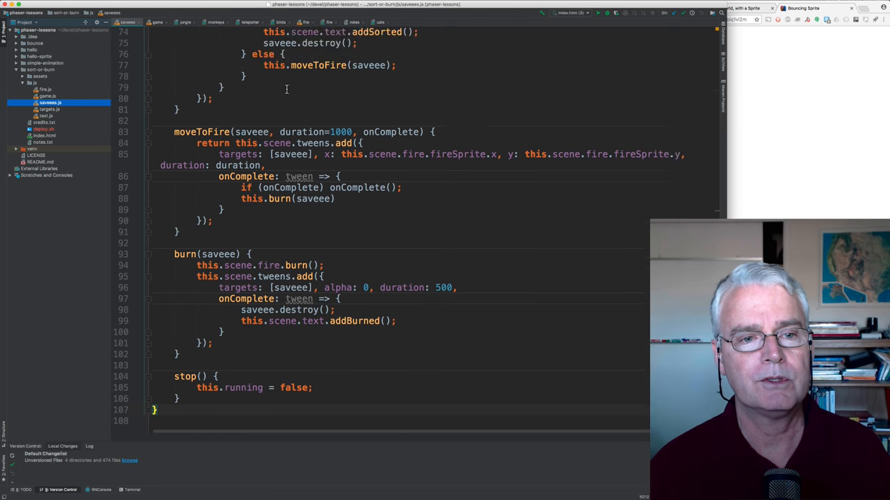
{"action": "scroll", "scroll_direction": "up", "scroll_amount": 3}
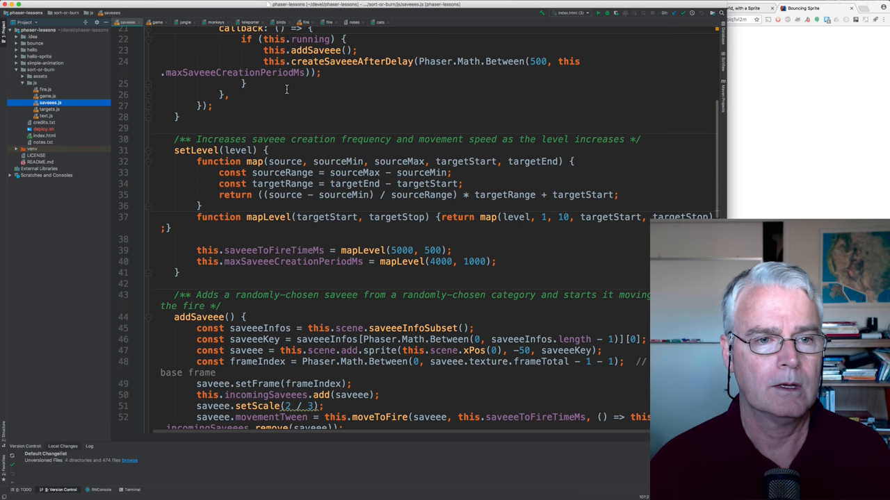
{"action": "scroll", "scroll_direction": "up", "scroll_amount": 3}
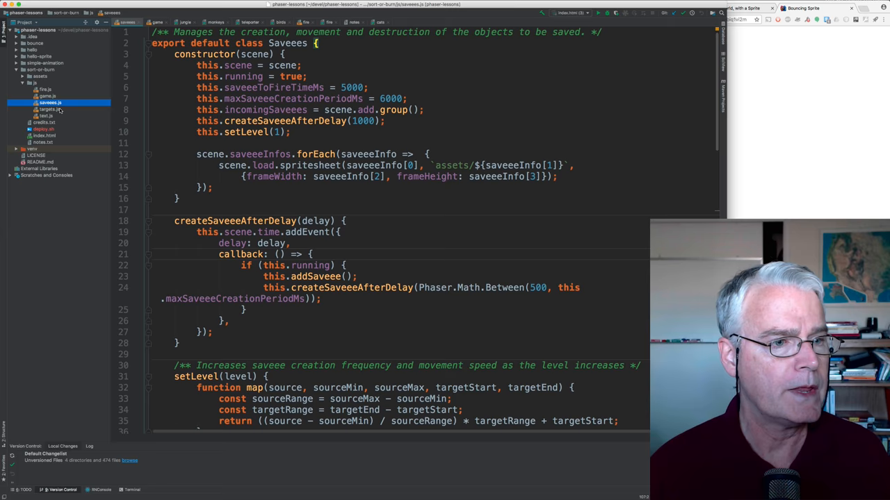
{"action": "left_click", "coordinate": [49, 109]}
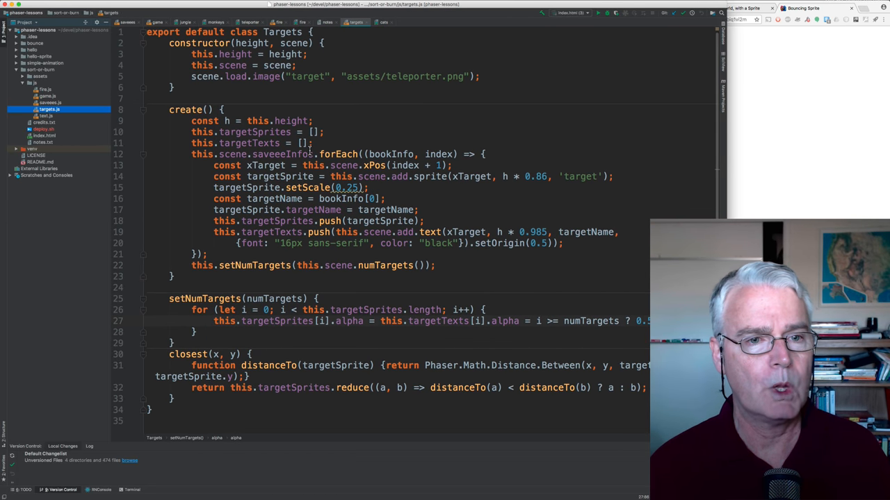
{"action": "left_click", "coordinate": [44, 115]}
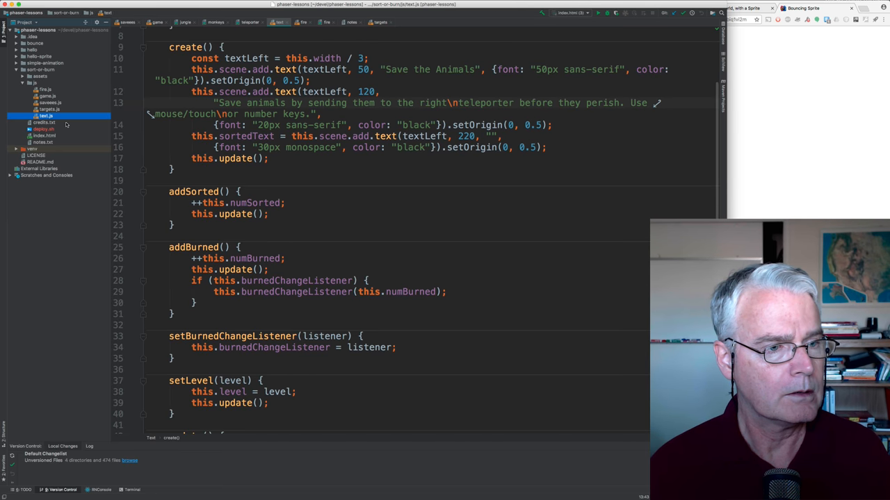
Return to game.js and select the window.onload block that creates the 700×700 Phaser game.
{"action": "left_click", "coordinate": [46, 95]}
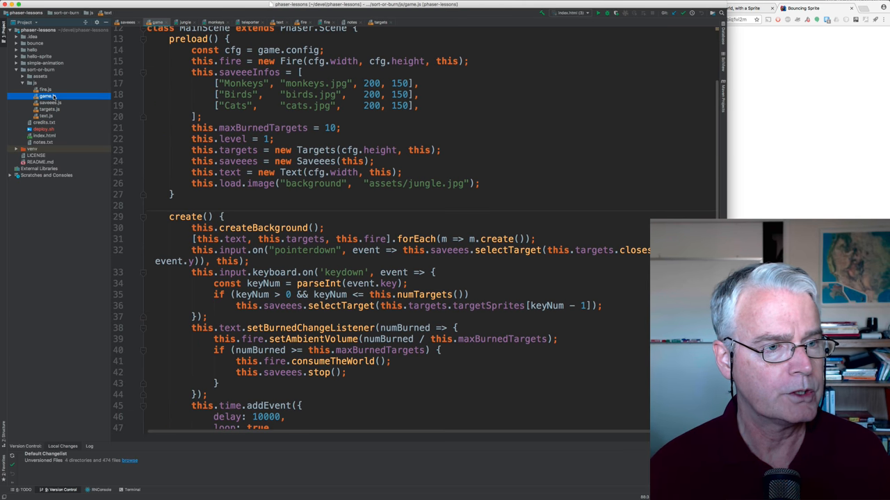
{"action": "scroll", "scroll_direction": "down", "scroll_amount": 3}
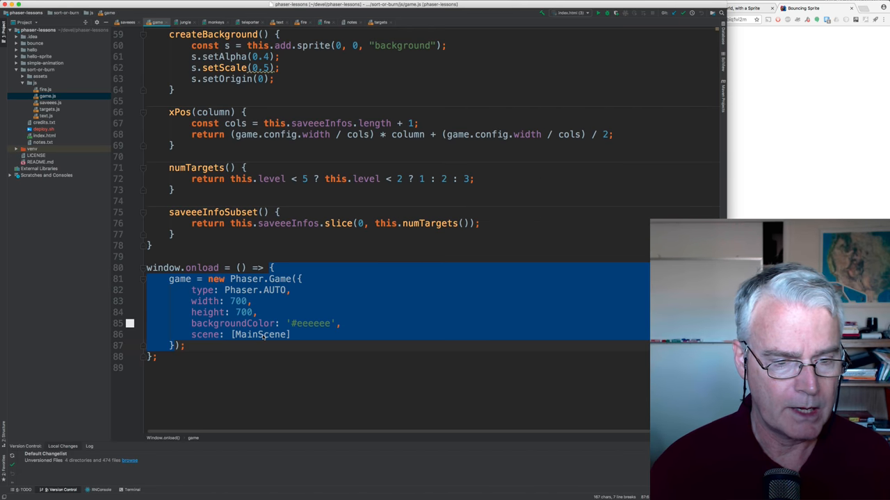
{"action": "left_click", "coordinate": [286, 334]}
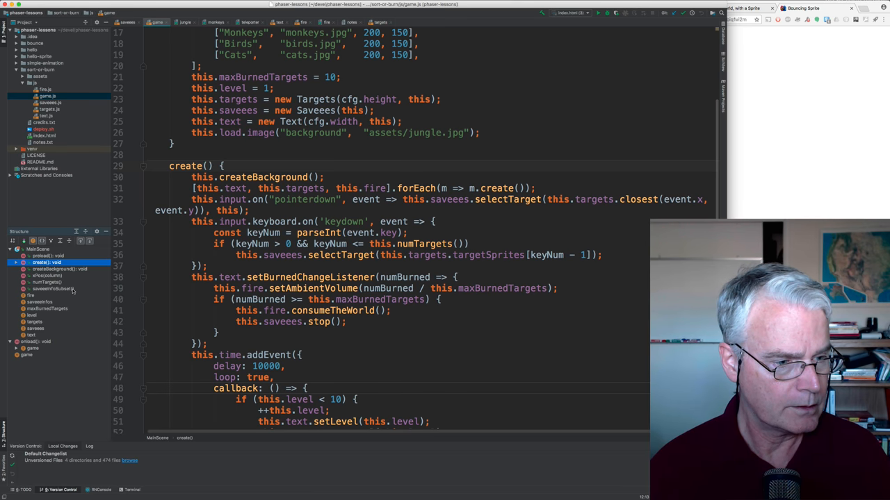
Jump from the MainScene outline to preload(), then scroll into create()'s level-raising timer.
{"action": "scroll", "scroll_direction": "up", "scroll_amount": 3}
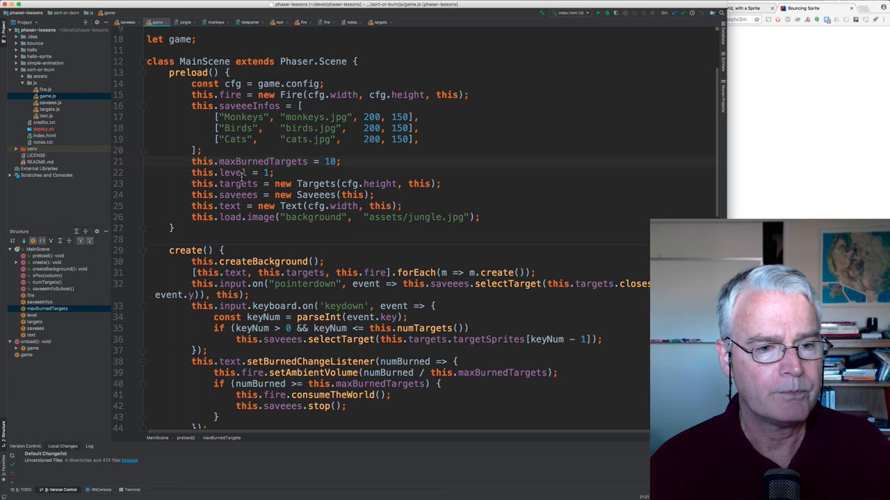
{"action": "left_click", "coordinate": [304, 184]}
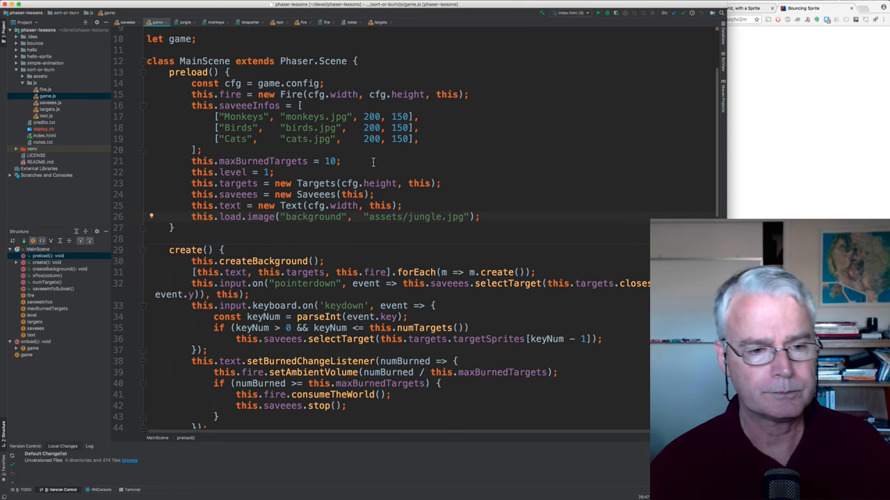
{"action": "scroll", "scroll_direction": "down", "scroll_amount": 3}
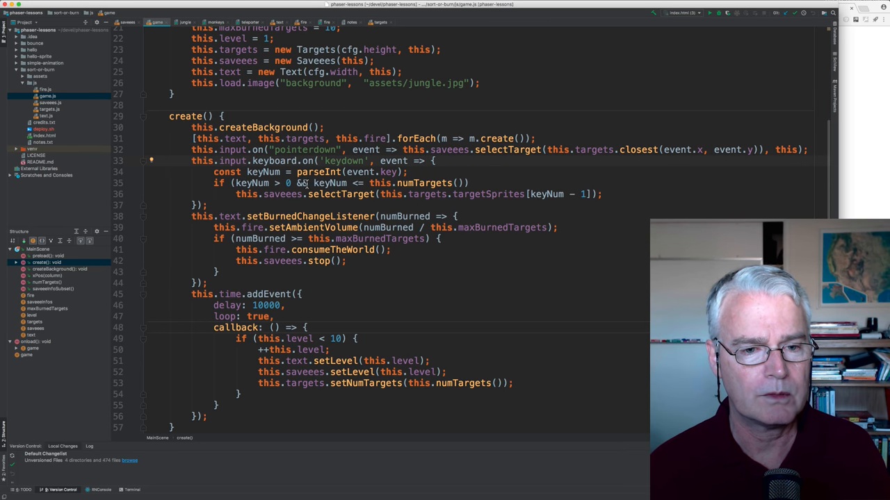
{"action": "left_click", "coordinate": [340, 194]}
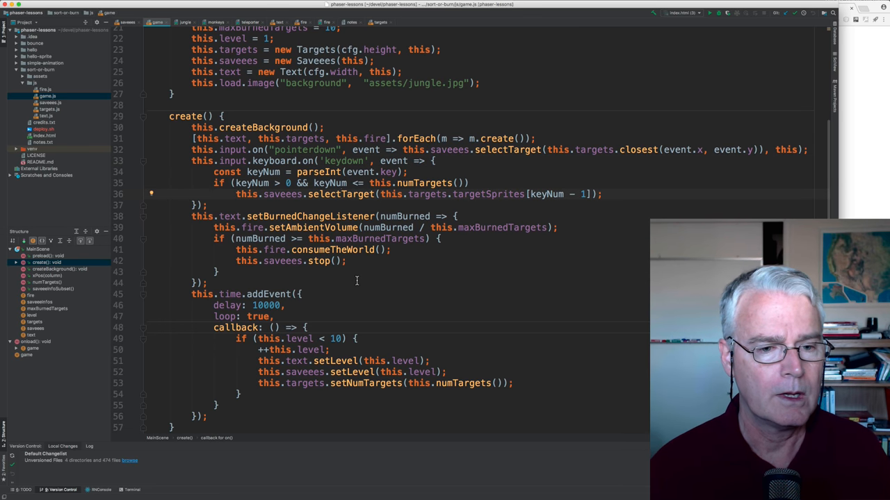
{"action": "scroll", "scroll_direction": "down", "scroll_amount": 3}
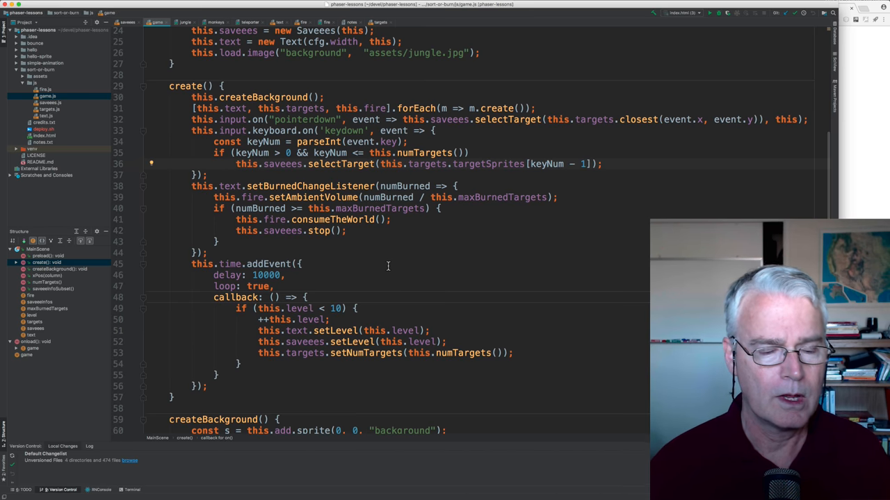
{"action": "mouse_move", "coordinate": [258, 214]}
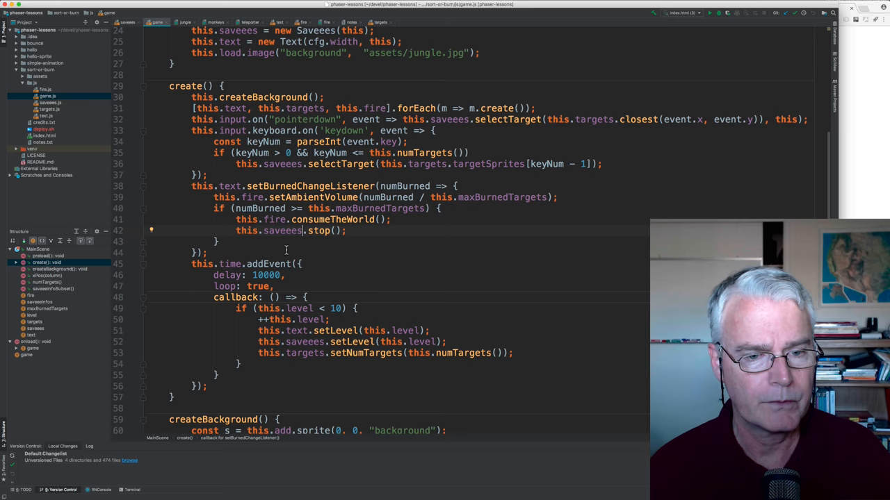
{"action": "scroll", "scroll_direction": "down", "scroll_amount": 3}
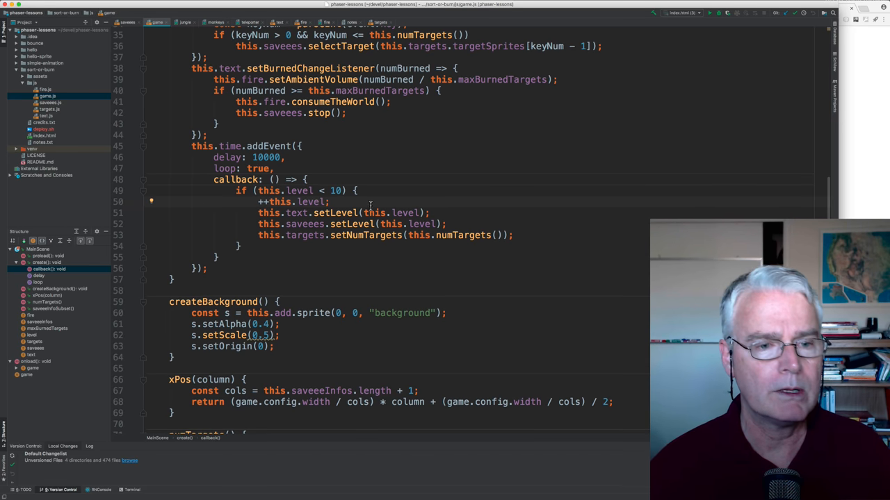
{"action": "scroll", "scroll_direction": "down", "scroll_amount": 3}
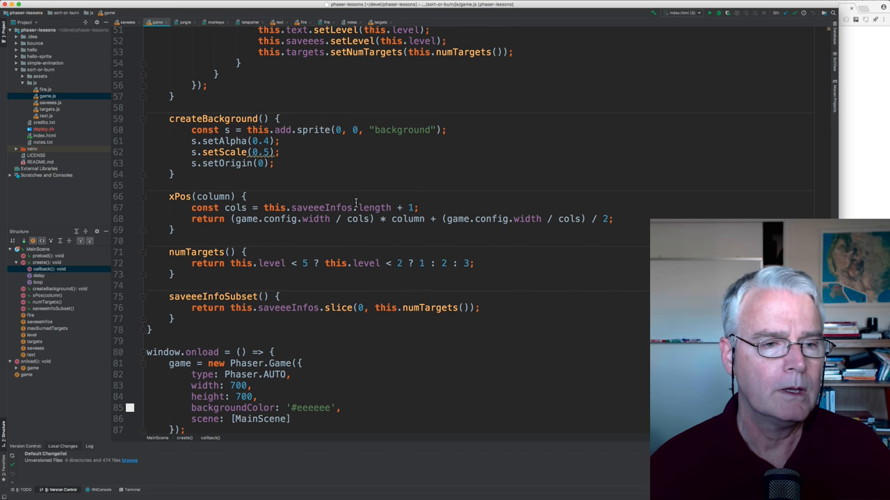
{"action": "mouse_move", "coordinate": [236, 142]}
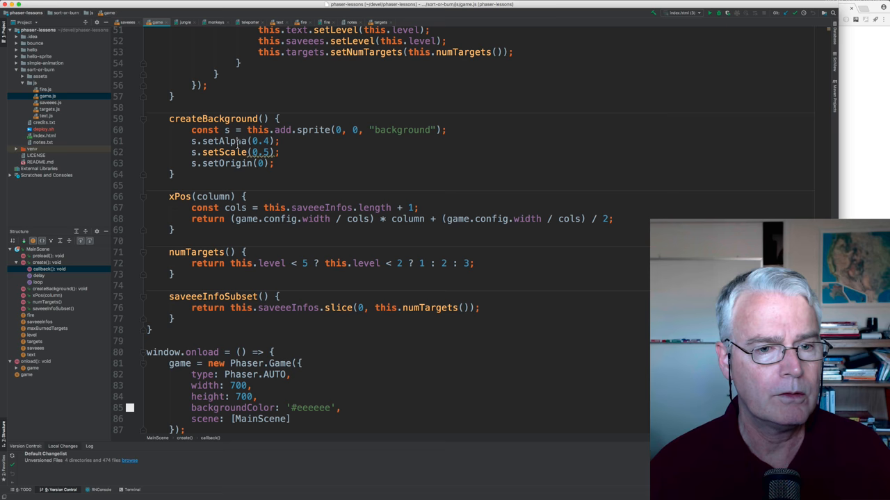
{"action": "mouse_move", "coordinate": [330, 134]}
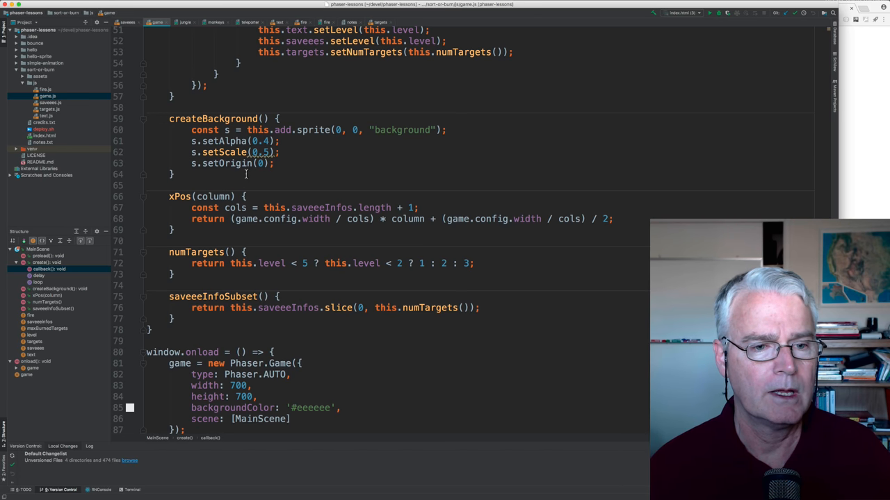
{"action": "scroll", "scroll_direction": "up", "scroll_amount": 3}
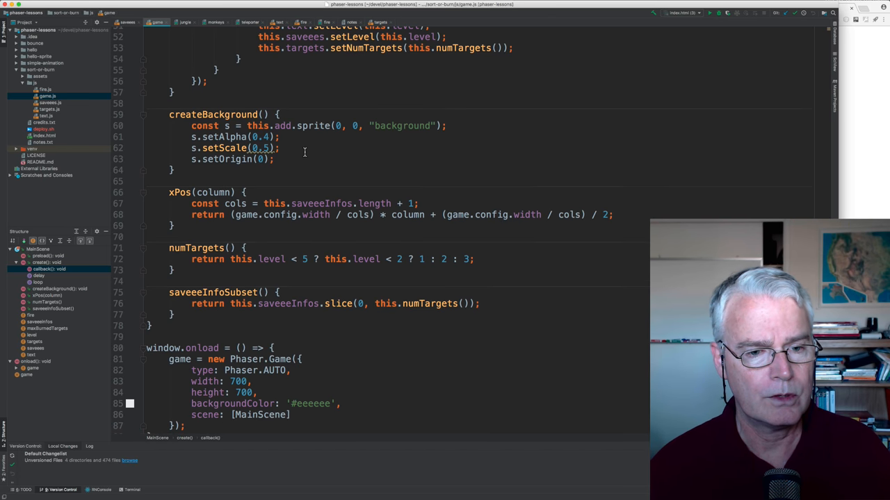
{"action": "scroll", "scroll_direction": "down", "scroll_amount": 3}
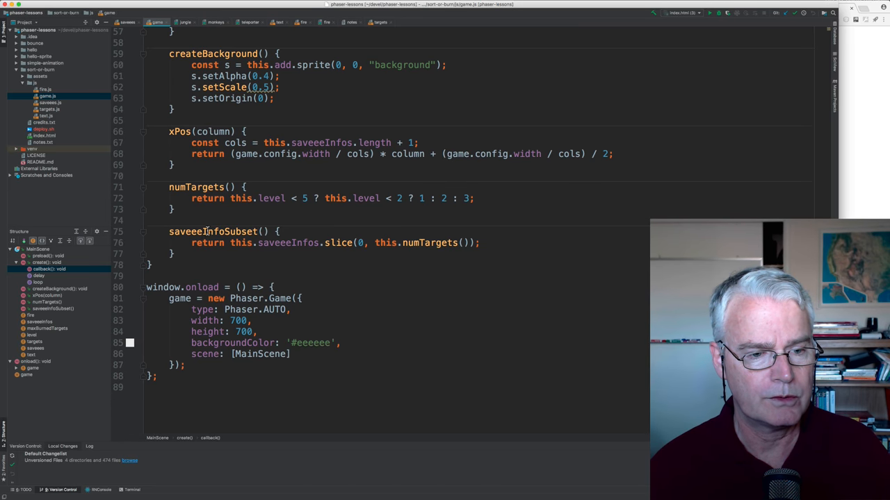
{"action": "scroll", "scroll_direction": "up", "scroll_amount": 3}
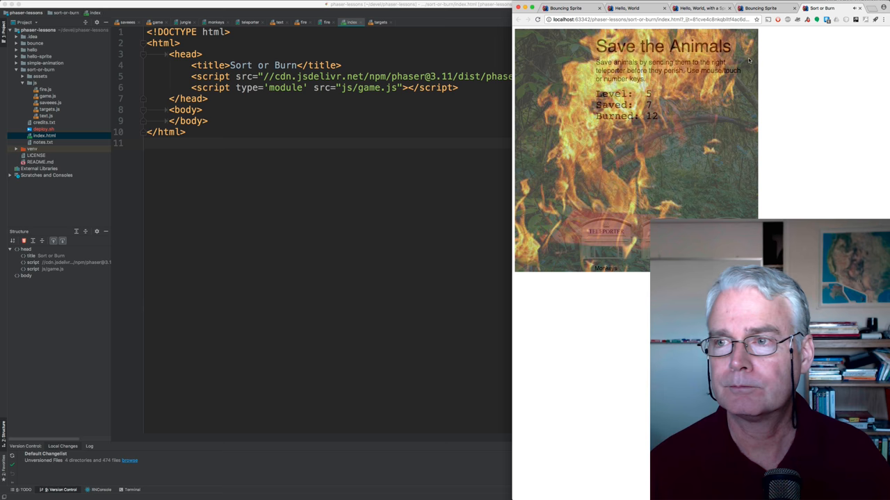
Bring PyCharm back after showing the level-5 game, returning to index.html.
{"action": "left_click", "coordinate": [803, 8]}
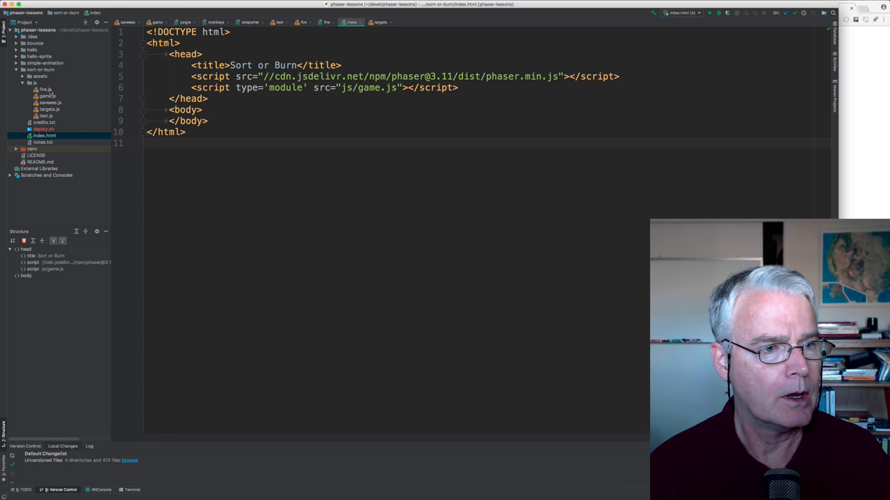
Read through fire.js's Fire class for the fire sprite and sounds, then open text.js.
{"action": "left_click", "coordinate": [45, 89]}
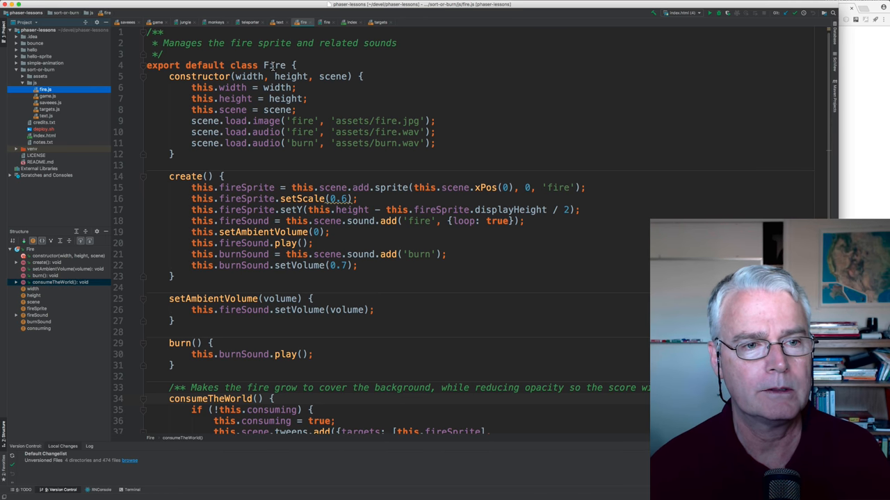
{"action": "left_click", "coordinate": [202, 76]}
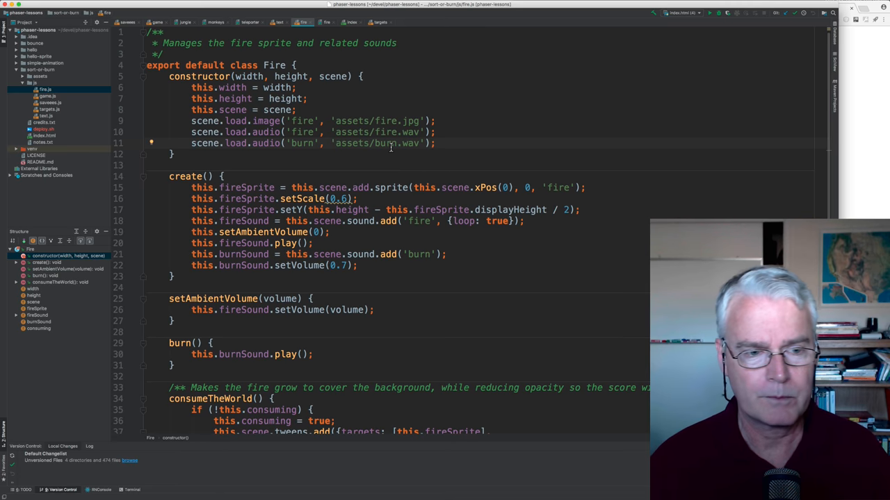
{"action": "scroll", "scroll_direction": "up", "scroll_amount": 3}
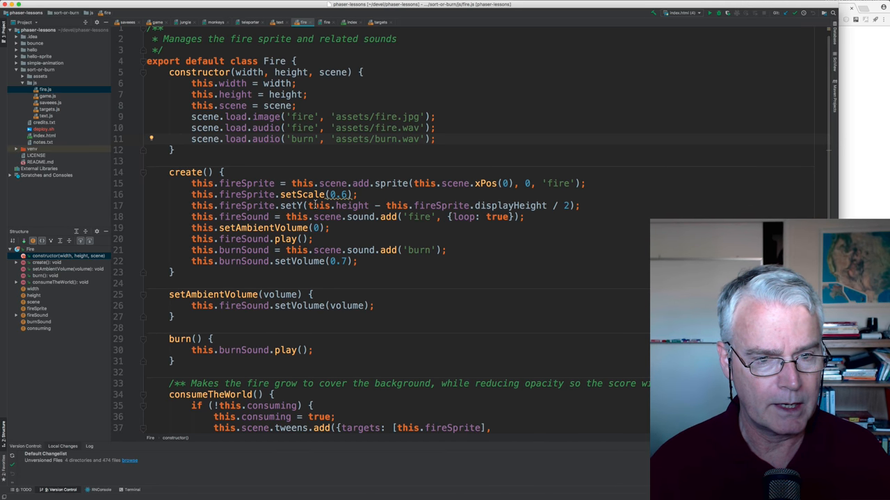
{"action": "scroll", "scroll_direction": "down", "scroll_amount": 3}
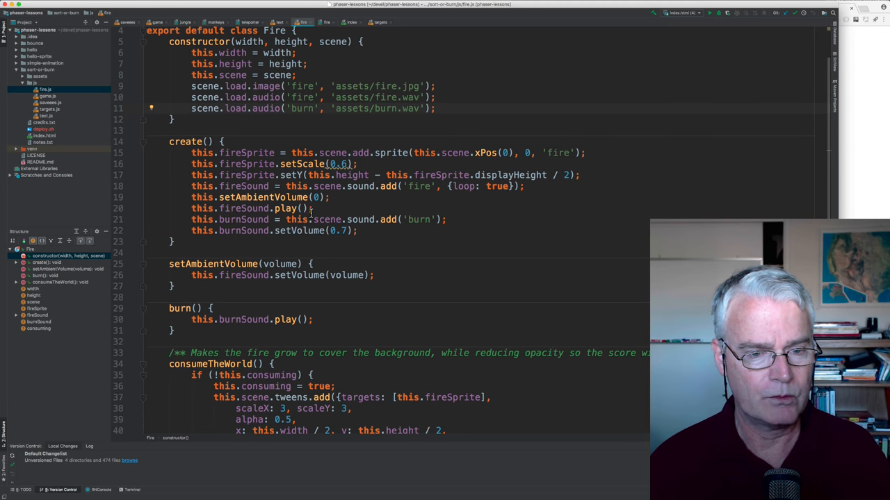
{"action": "left_click", "coordinate": [304, 197]}
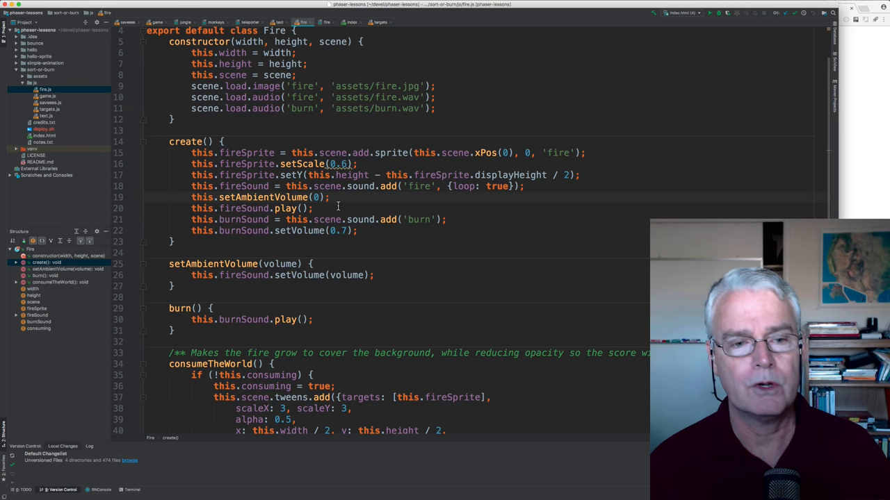
{"action": "scroll", "scroll_direction": "down", "scroll_amount": 3}
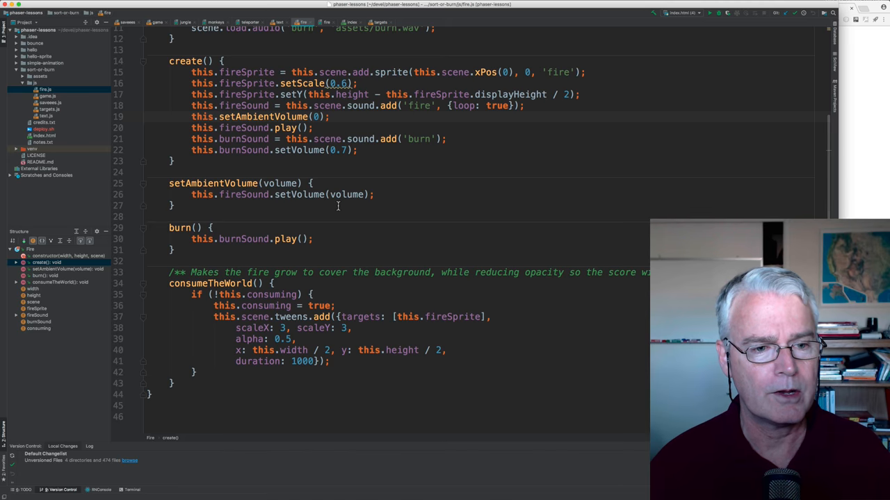
{"action": "scroll", "scroll_direction": "up", "scroll_amount": 3}
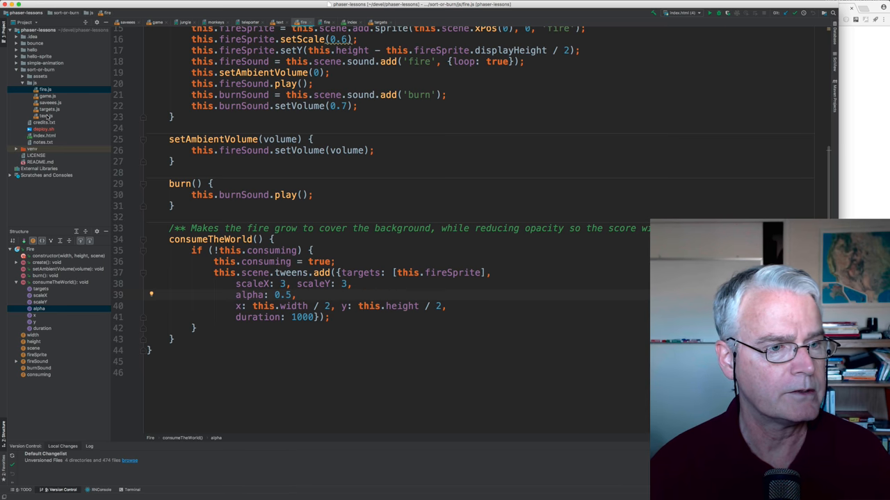
{"action": "left_click", "coordinate": [48, 116]}
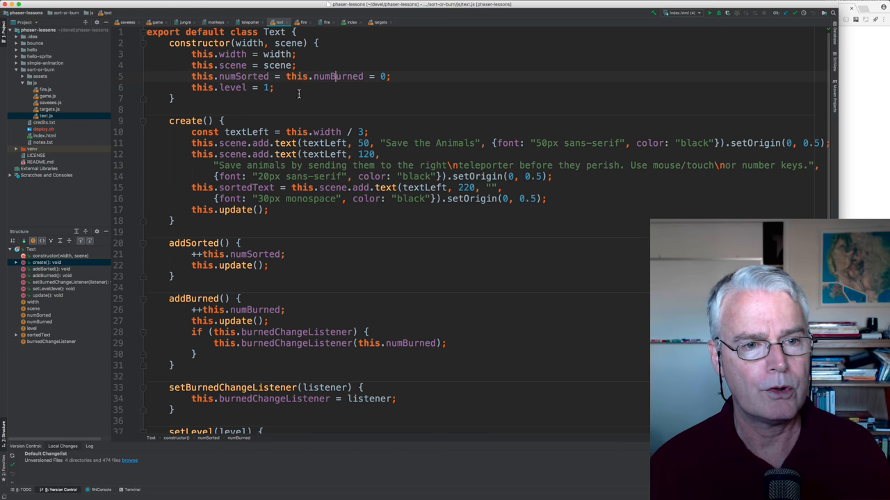
Review the Text class counting sorted and burned savees, and bring up targets.js.
{"action": "scroll", "scroll_direction": "down", "scroll_amount": 3}
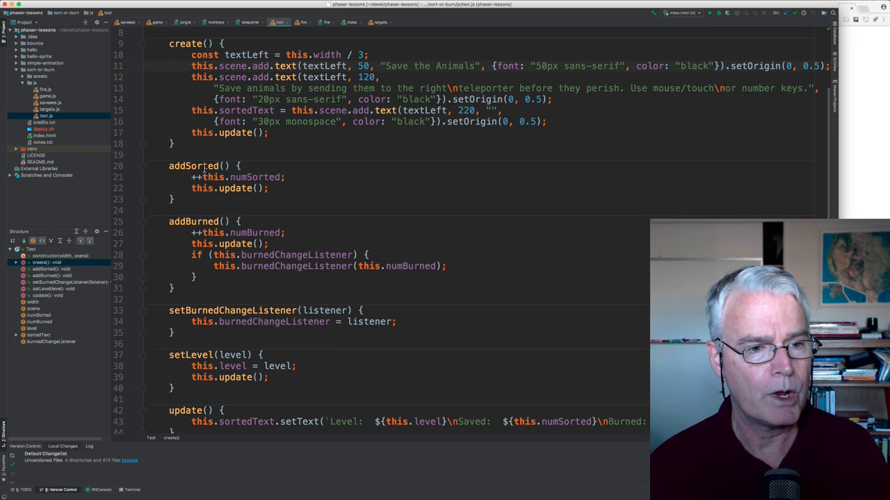
{"action": "left_click", "coordinate": [195, 165]}
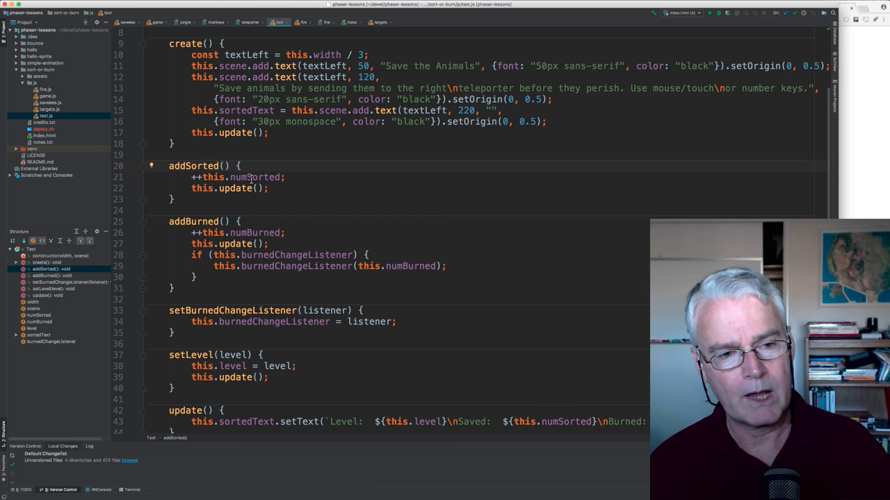
{"action": "scroll", "scroll_direction": "down", "scroll_amount": 3}
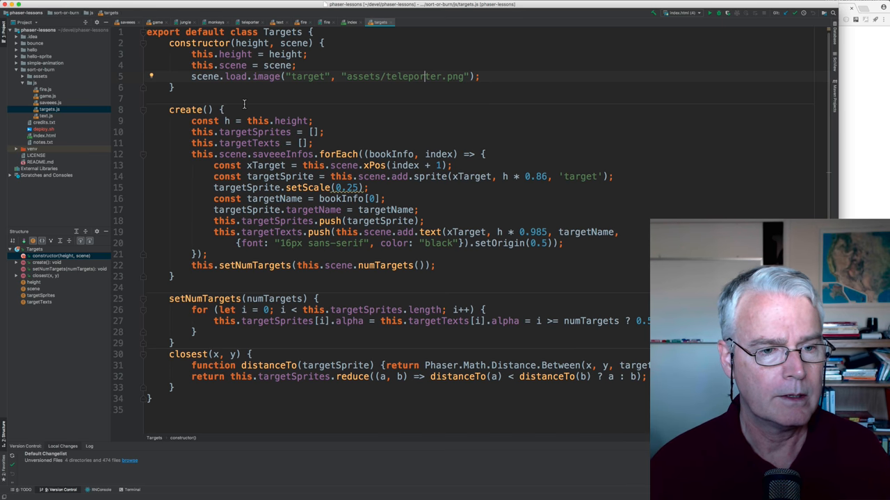
{"action": "mouse_move", "coordinate": [280, 159]}
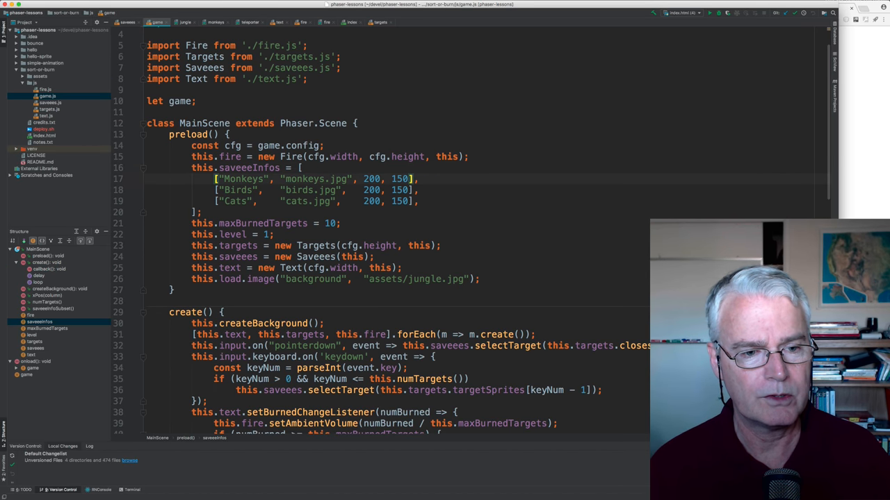
Review targets.js after checking game.js's saveee list, then open saveees.js.
{"action": "left_click", "coordinate": [380, 21]}
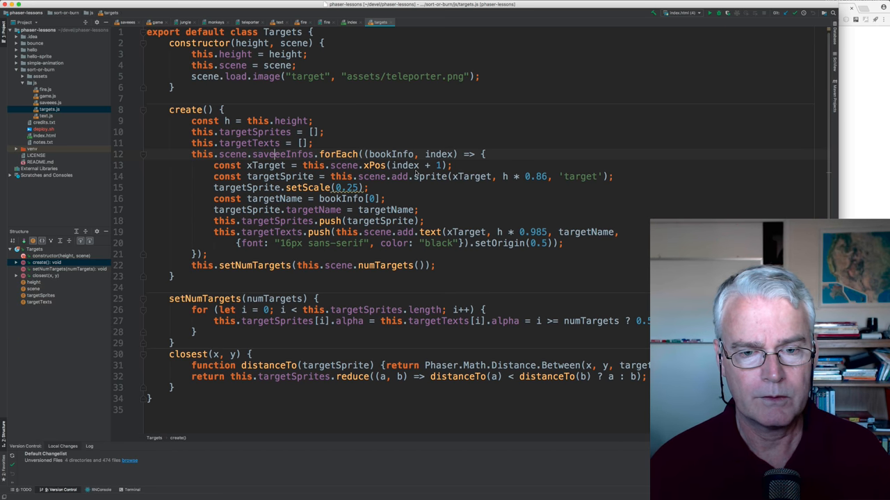
{"action": "left_click", "coordinate": [334, 176]}
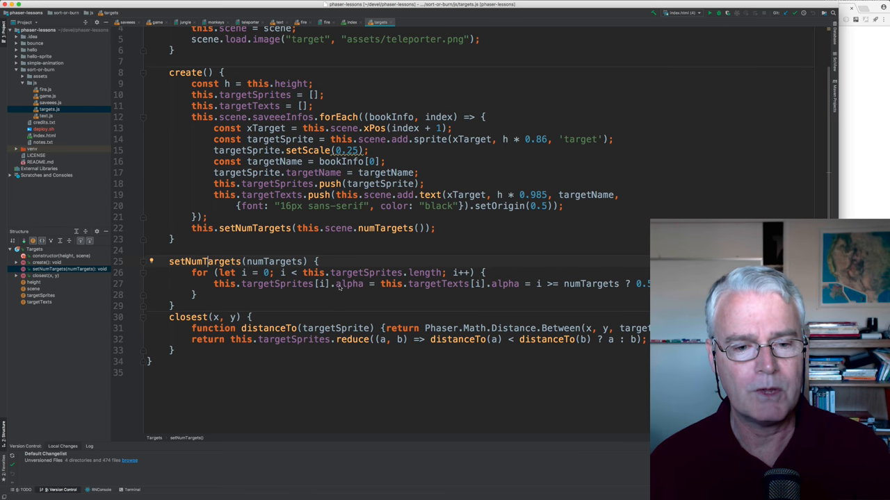
{"action": "mouse_move", "coordinate": [507, 288]}
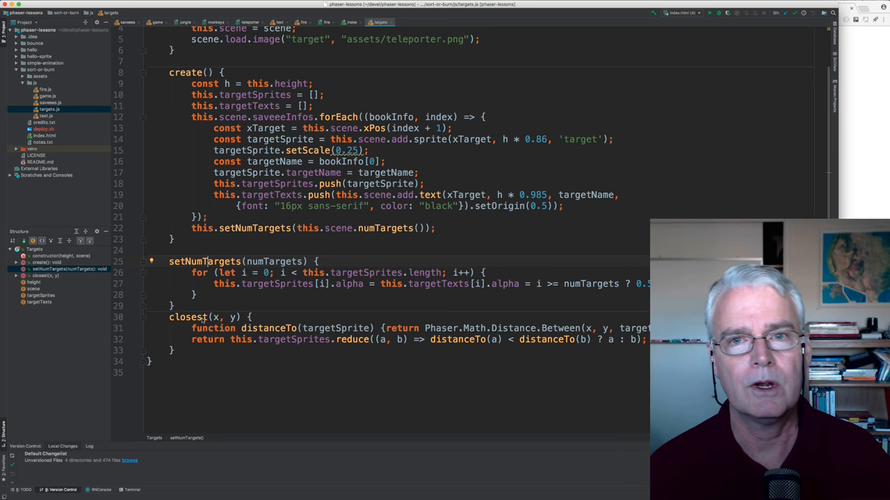
{"action": "mouse_move", "coordinate": [288, 314]}
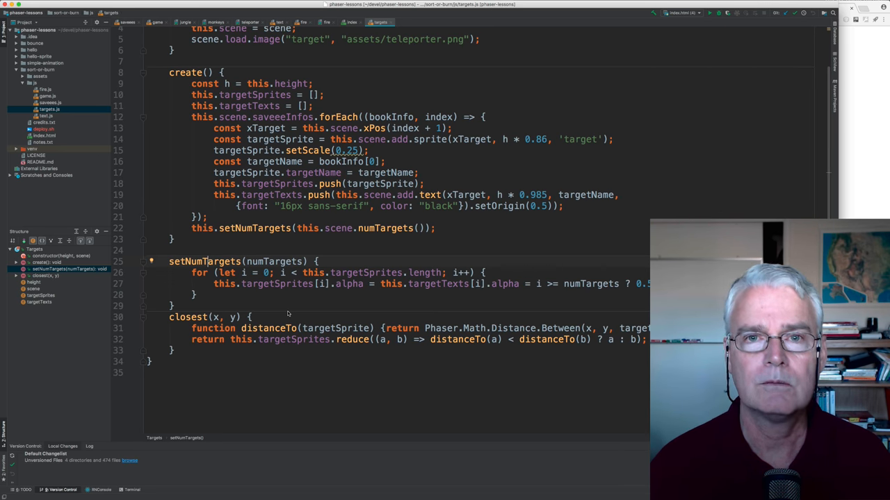
{"action": "mouse_move", "coordinate": [285, 296]}
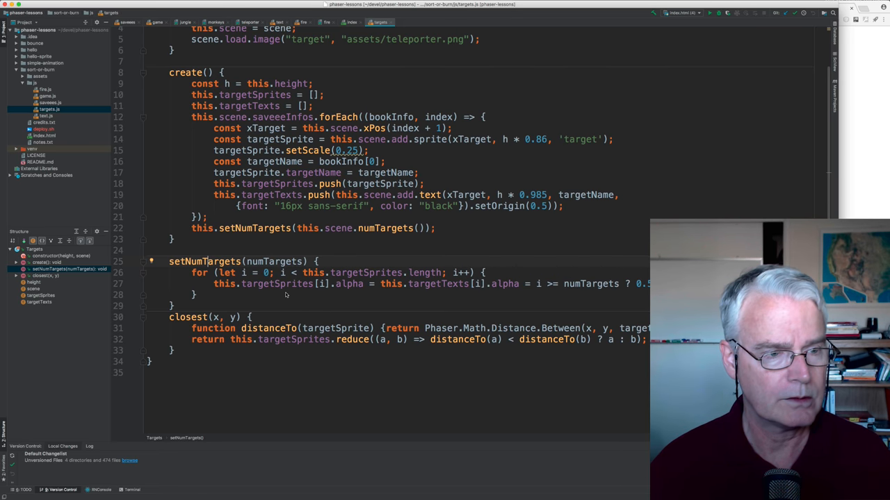
{"action": "left_click", "coordinate": [50, 102]}
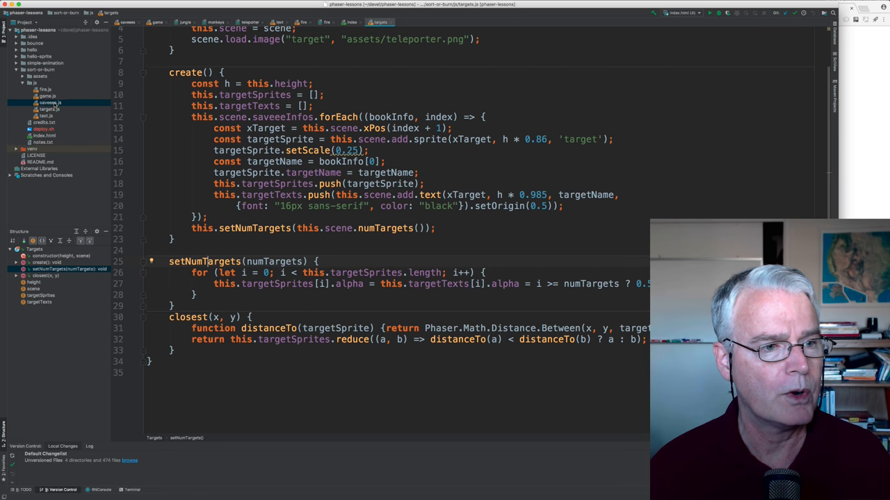
{"action": "left_click", "coordinate": [50, 102]}
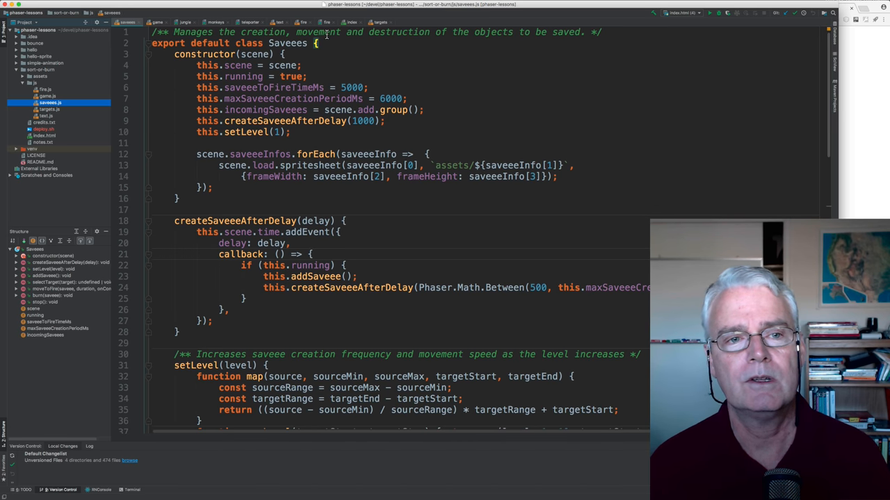
{"action": "mouse_move", "coordinate": [511, 36]}
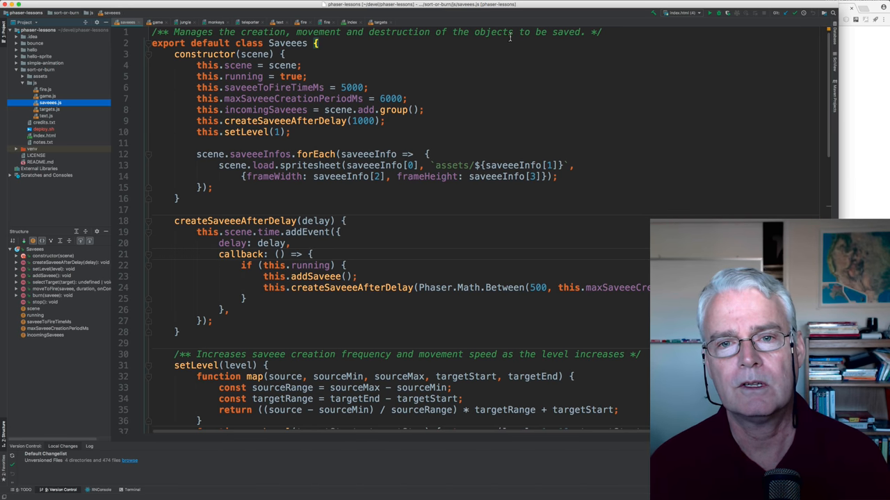
Read the Saveees class in savees.js, then open the birds.jpg parrot sprite sheet.
{"action": "scroll", "scroll_direction": "down", "scroll_amount": 3}
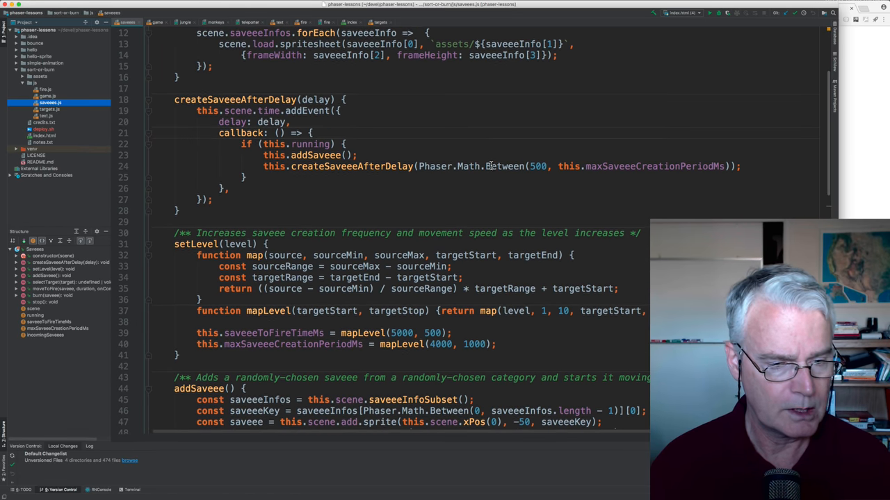
{"action": "scroll", "scroll_direction": "down", "scroll_amount": 3}
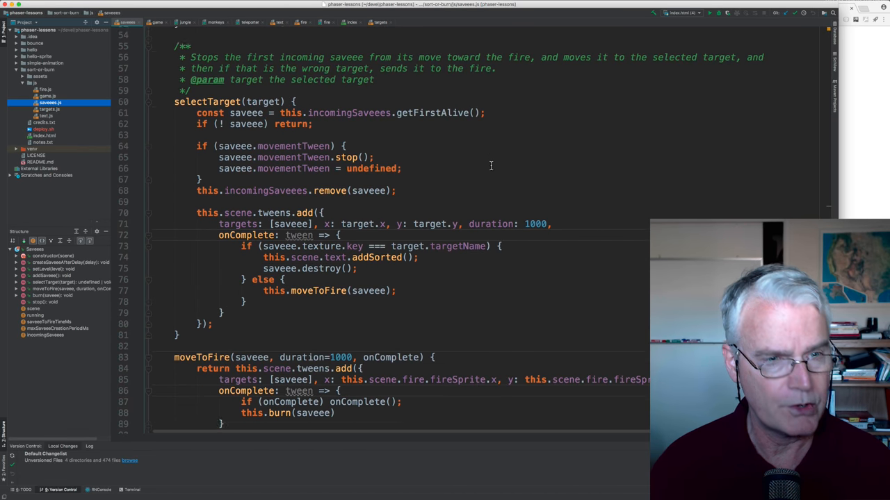
{"action": "scroll", "scroll_direction": "up", "scroll_amount": 3}
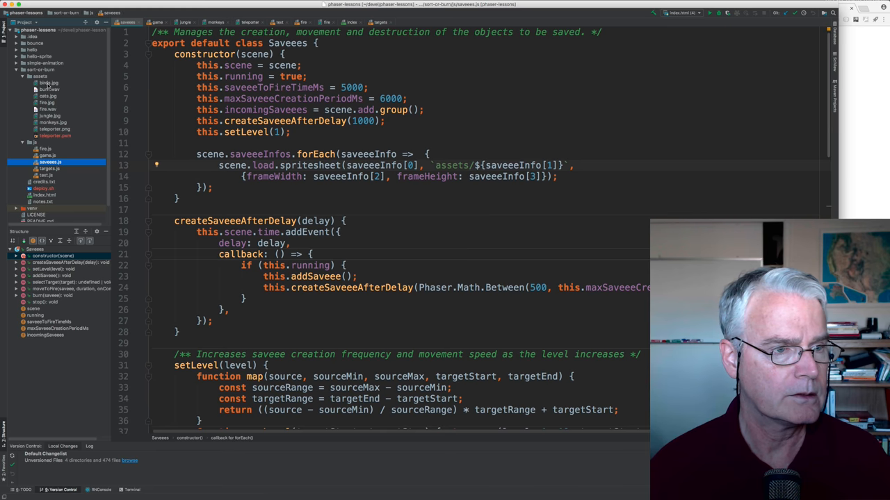
{"action": "left_click", "coordinate": [49, 83]}
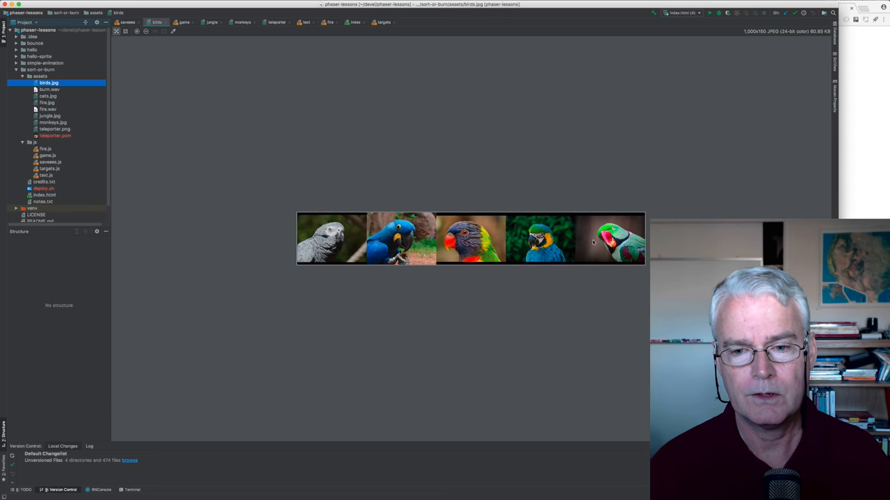
{"action": "mouse_move", "coordinate": [59, 96]}
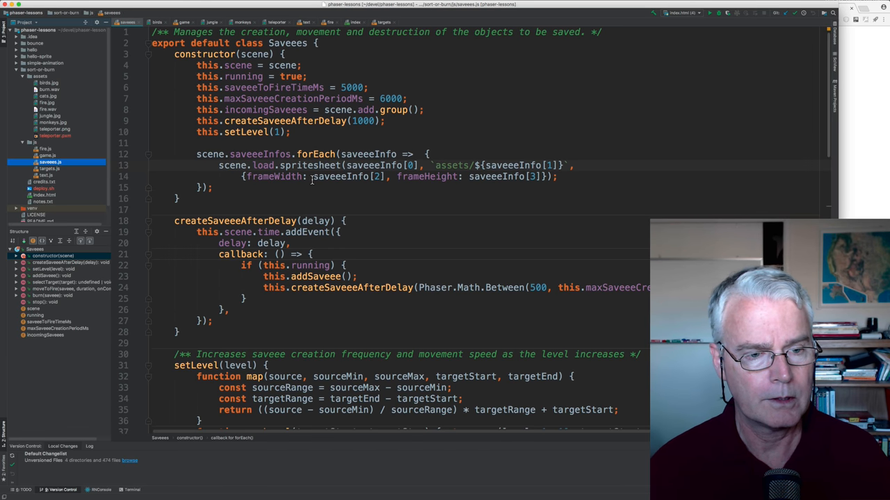
Scroll savees.js past createSaveeeAfterDelay to the setLevel and addSaveee methods.
{"action": "scroll", "scroll_direction": "down", "scroll_amount": 3}
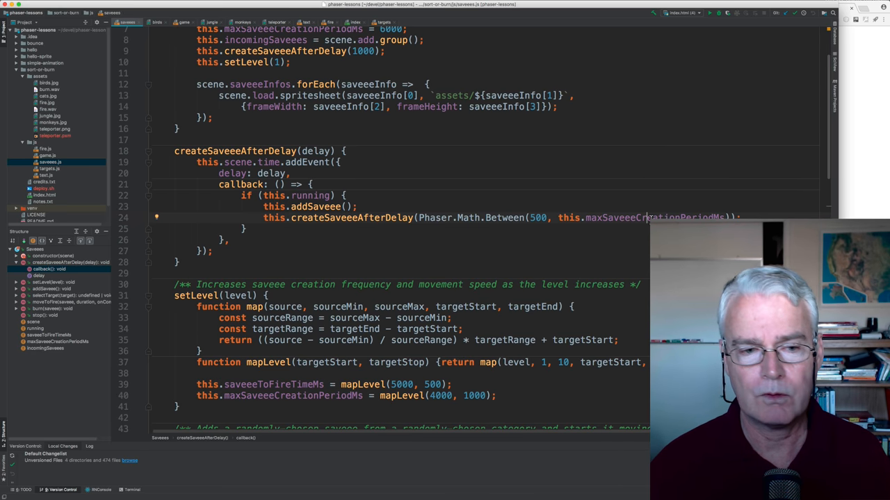
{"action": "scroll", "scroll_direction": "down", "scroll_amount": 3}
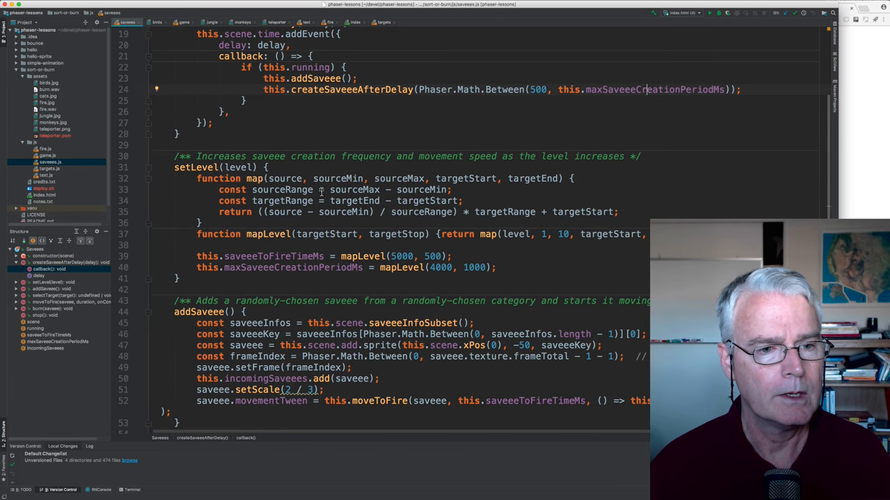
Scroll a bit further to show all of addSaveee and the start of selectTarget.
{"action": "scroll", "scroll_direction": "down", "scroll_amount": 3}
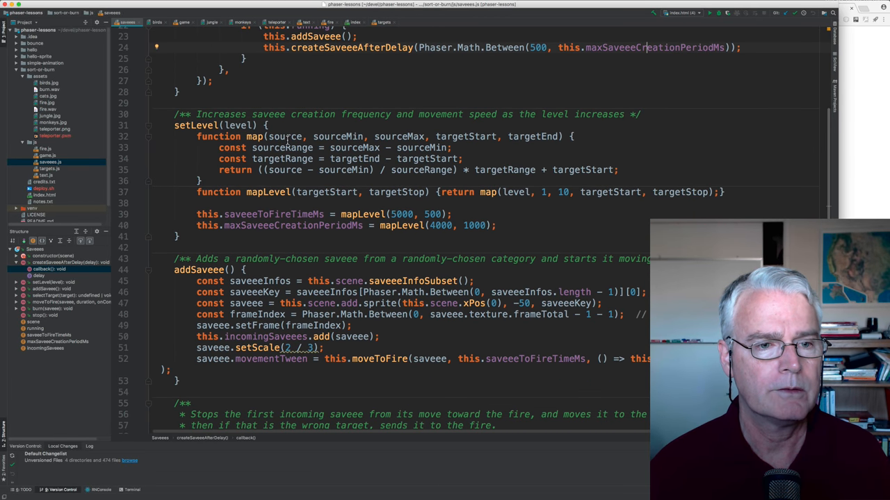
{"action": "mouse_move", "coordinate": [323, 118]}
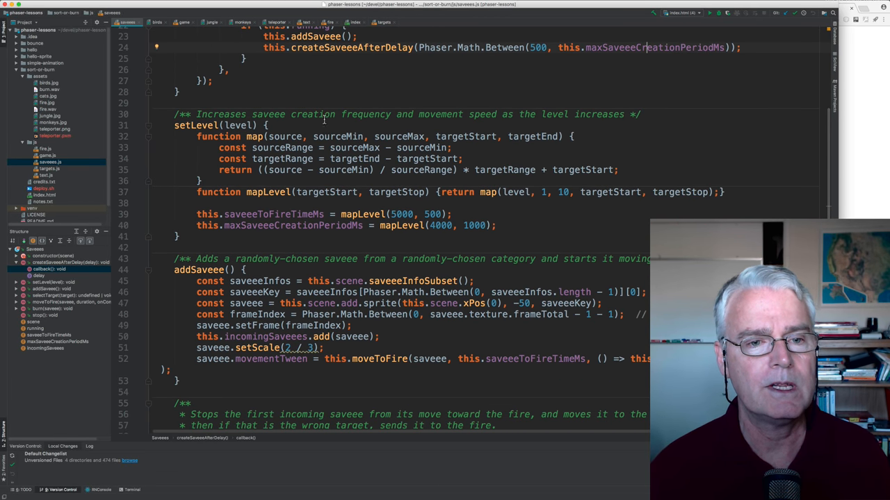
{"action": "mouse_move", "coordinate": [631, 123]}
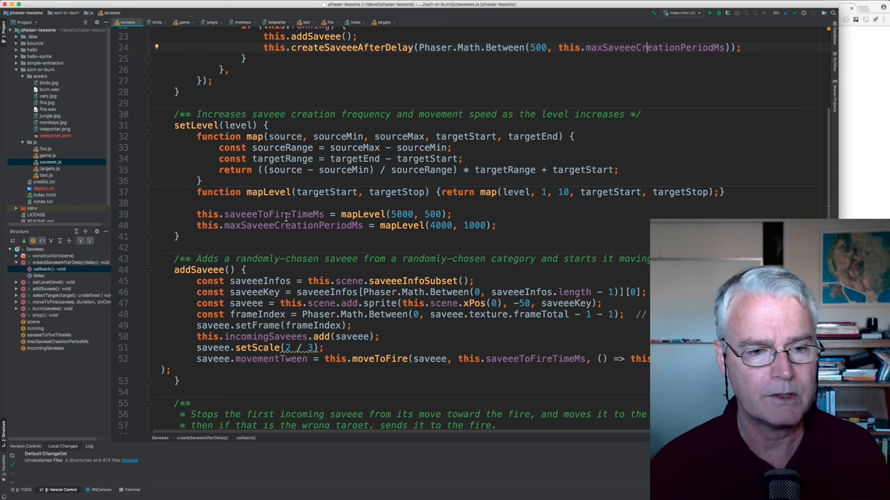
{"action": "scroll", "scroll_direction": "down", "scroll_amount": 3}
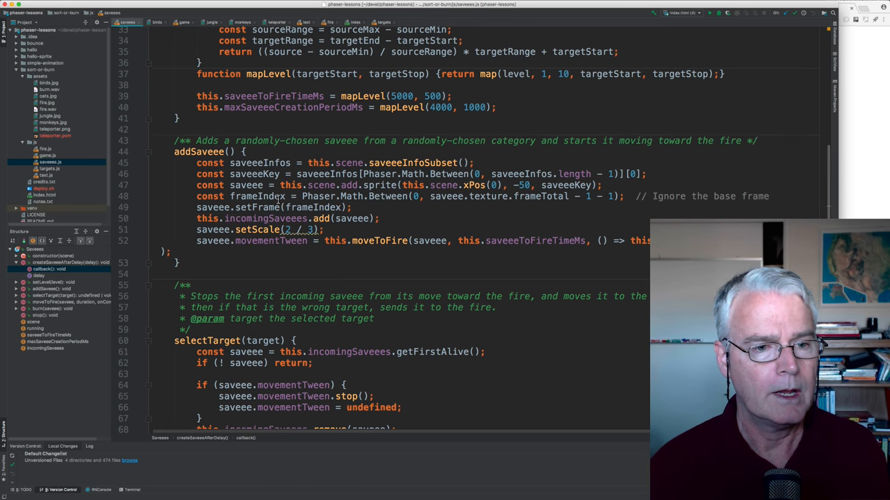
Scroll down to show selectTarget sorting a correct match or sending it to the fire.
{"action": "scroll", "scroll_direction": "down", "scroll_amount": 3}
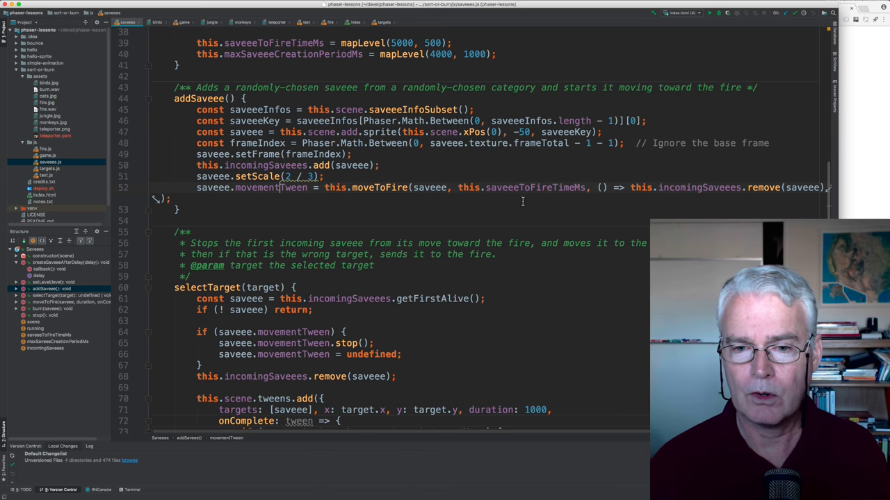
{"action": "mouse_move", "coordinate": [562, 187]}
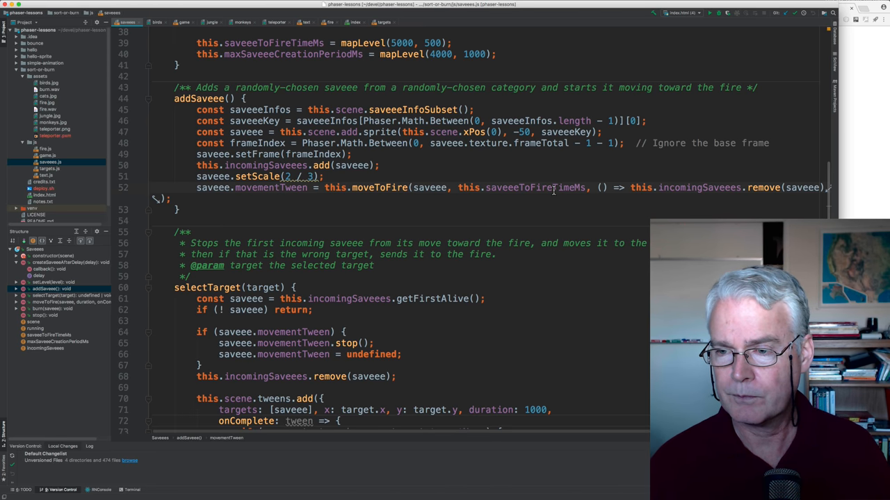
{"action": "mouse_move", "coordinate": [497, 194]}
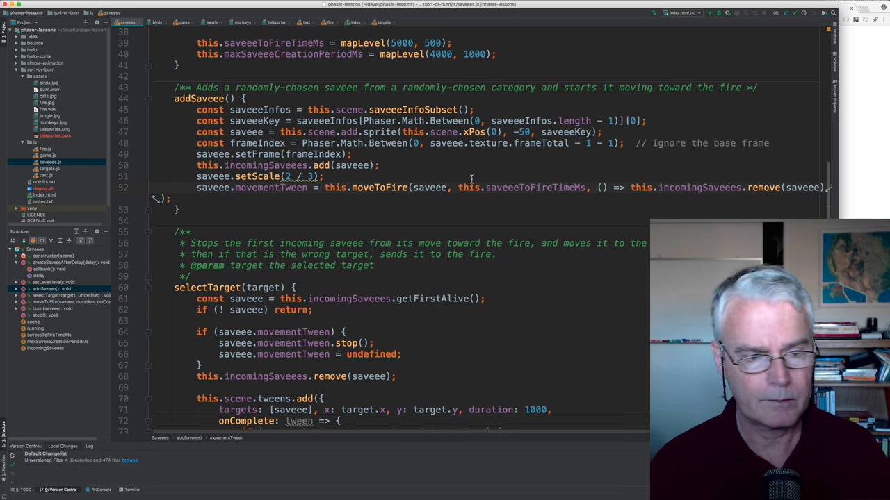
{"action": "scroll", "scroll_direction": "down", "scroll_amount": 3}
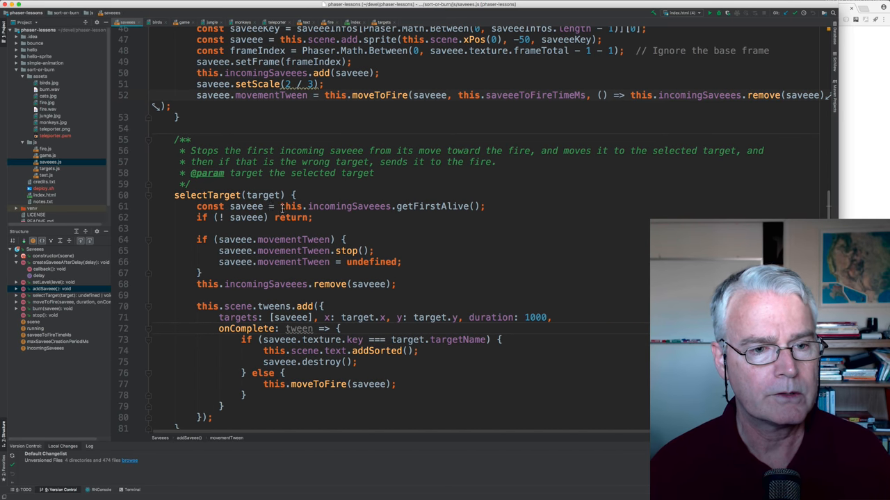
Scroll through selectTarget's tween down to the moveToFire method.
{"action": "scroll", "scroll_direction": "down", "scroll_amount": 3}
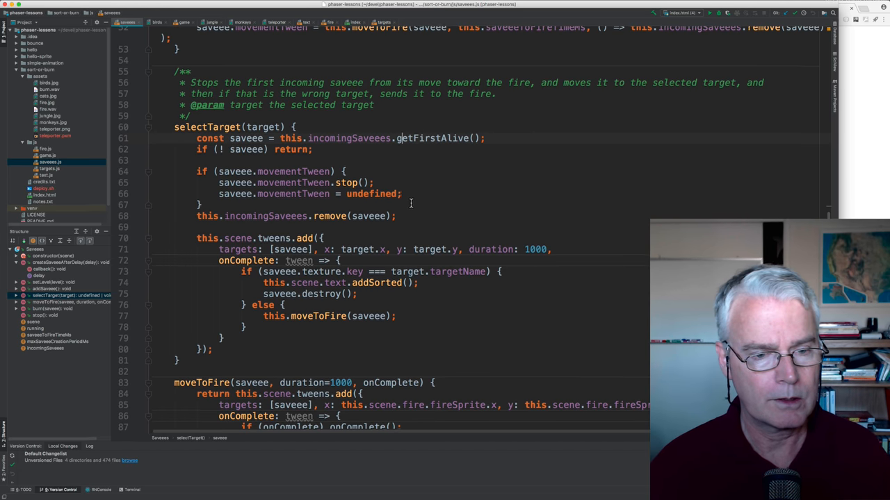
{"action": "scroll", "scroll_direction": "down", "scroll_amount": 3}
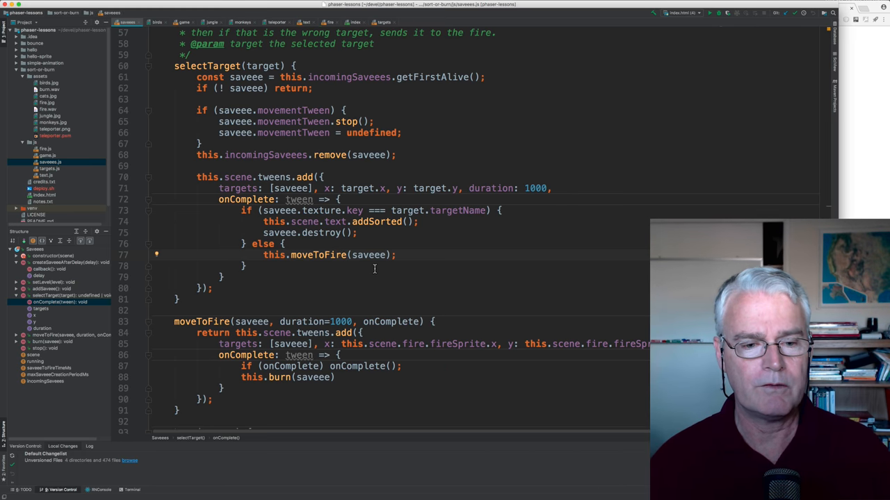
Scroll to the end of savees.js showing moveToFire, burn and stop.
{"action": "scroll", "scroll_direction": "down", "scroll_amount": 3}
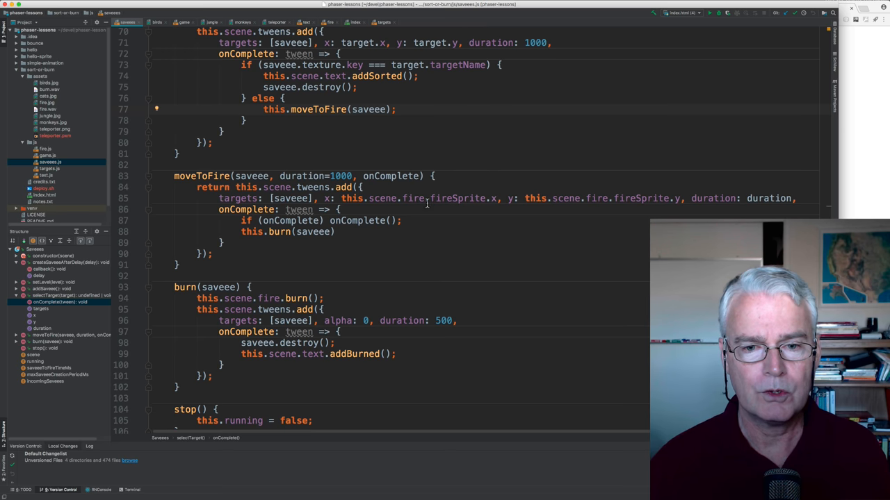
{"action": "mouse_move", "coordinate": [624, 198]}
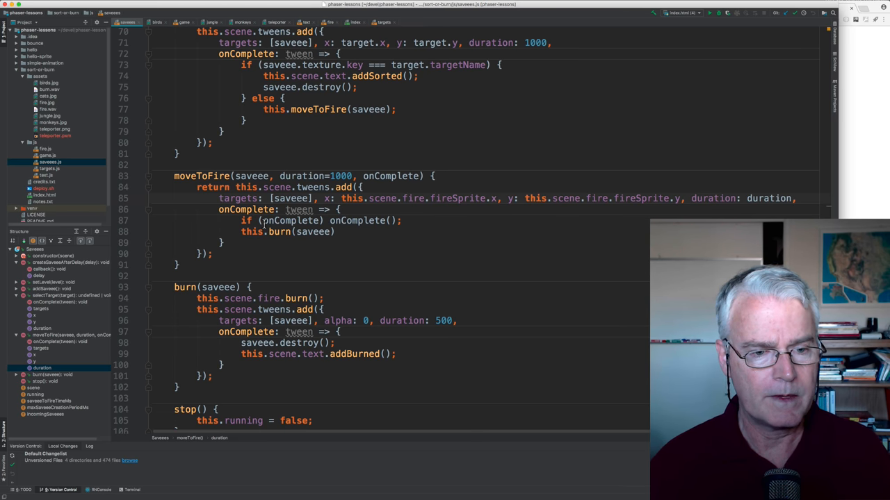
{"action": "mouse_move", "coordinate": [360, 226]}
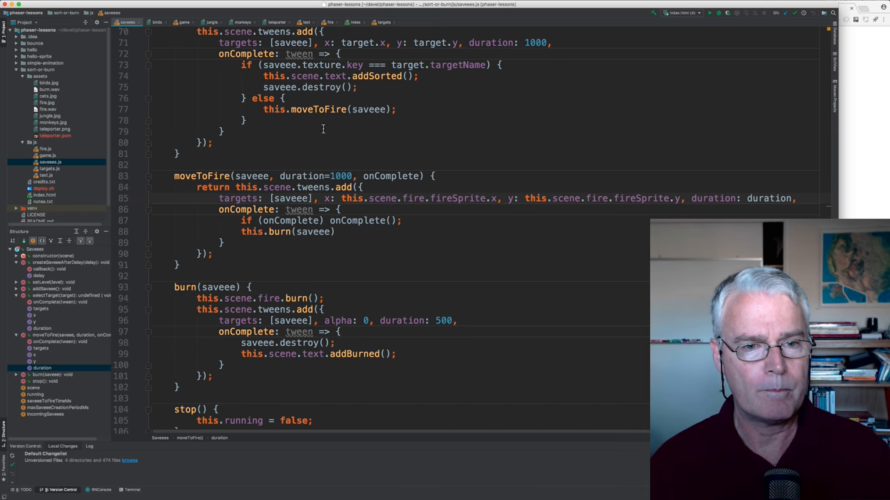
{"action": "mouse_move", "coordinate": [363, 228]}
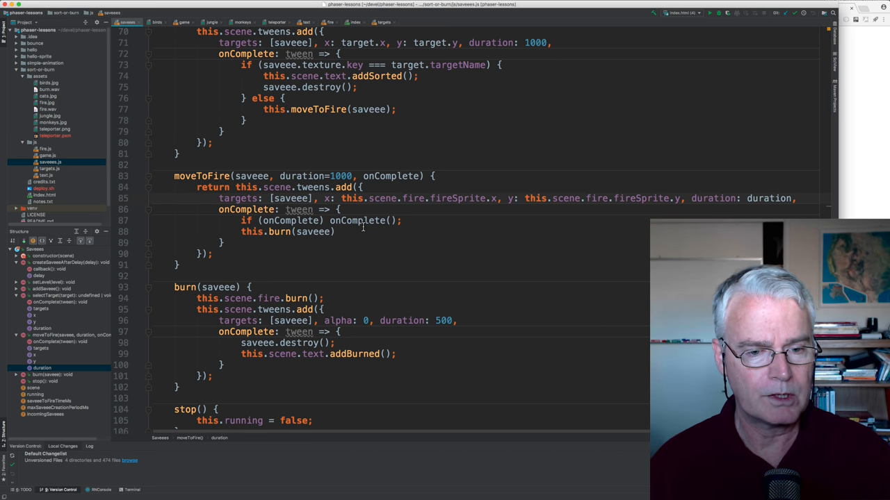
{"action": "scroll", "scroll_direction": "up", "scroll_amount": 3}
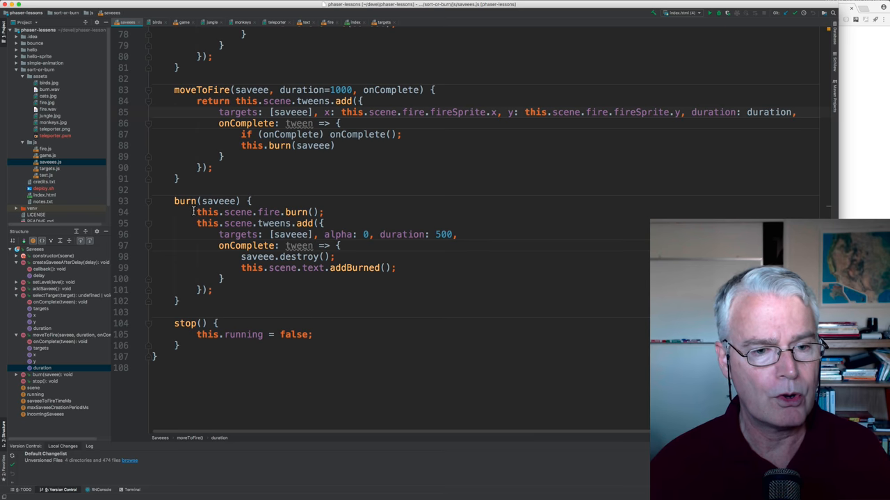
Point at the fade-out tween in the burn method.
{"action": "left_click", "coordinate": [300, 212]}
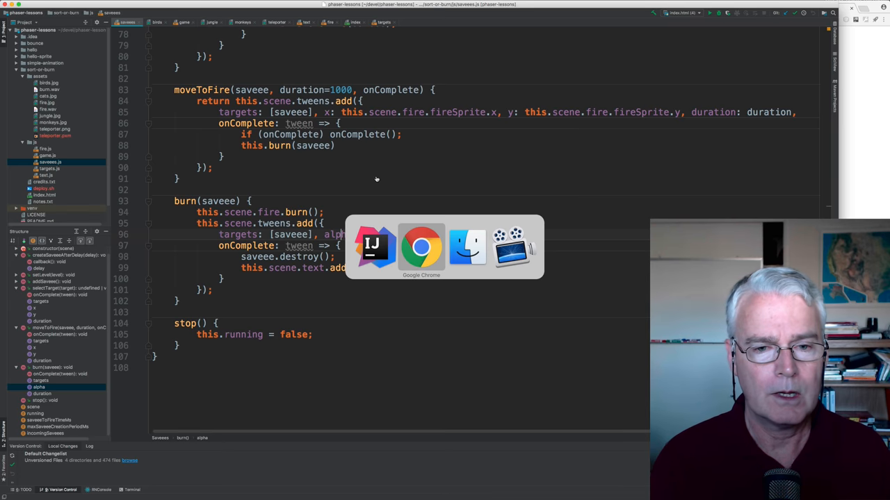
Bring up the GitHub profile in Chrome and open the phaser-lessons repository from its Repositories list.
{"action": "left_click", "coordinate": [421, 246]}
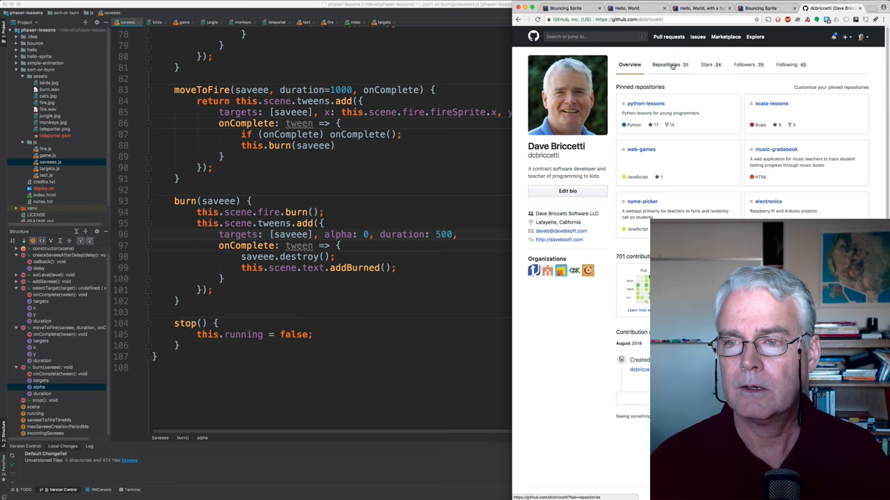
{"action": "left_click", "coordinate": [665, 63]}
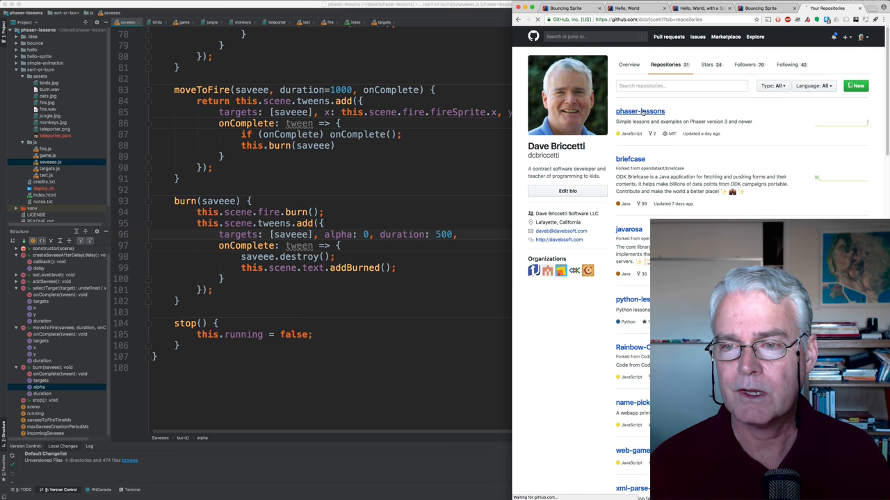
{"action": "left_click", "coordinate": [639, 111]}
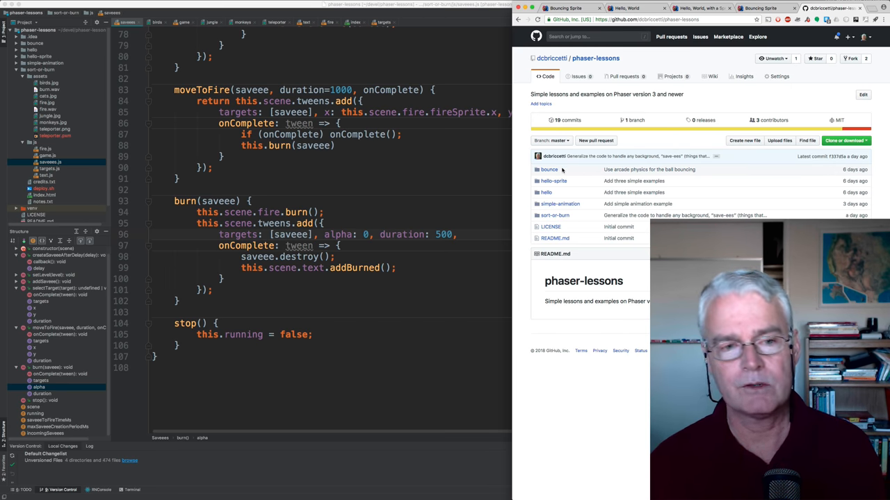
{"action": "mouse_move", "coordinate": [647, 103]}
{"action": "type", "text": "dav"}
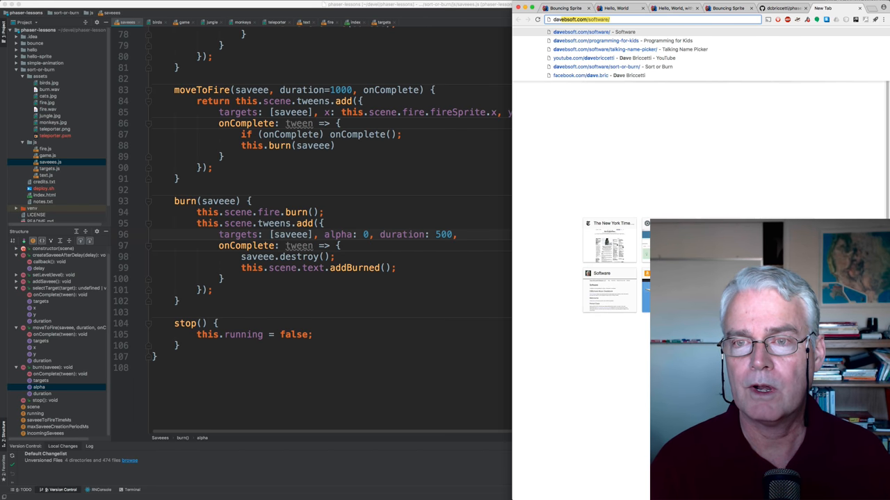
{"action": "mouse_move", "coordinate": [641, 107]}
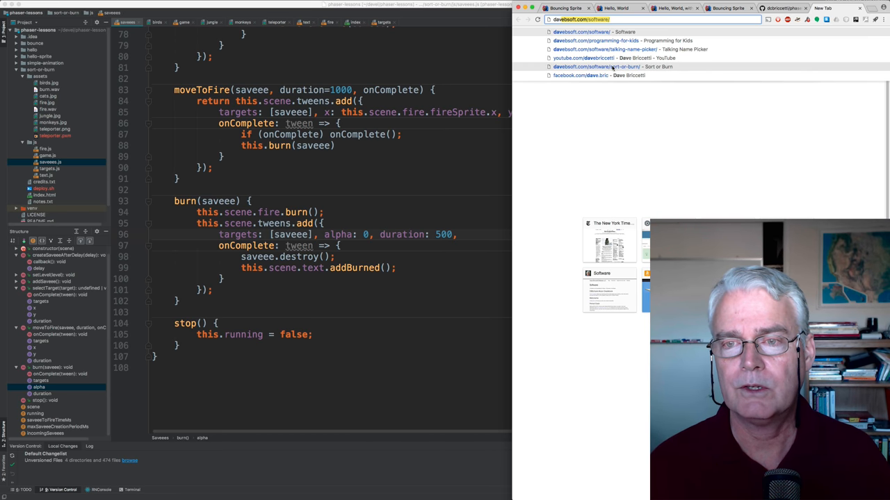
In a new Chrome tab, go to the davebsoft.com Sort or Burn game page.
{"action": "left_click", "coordinate": [604, 50]}
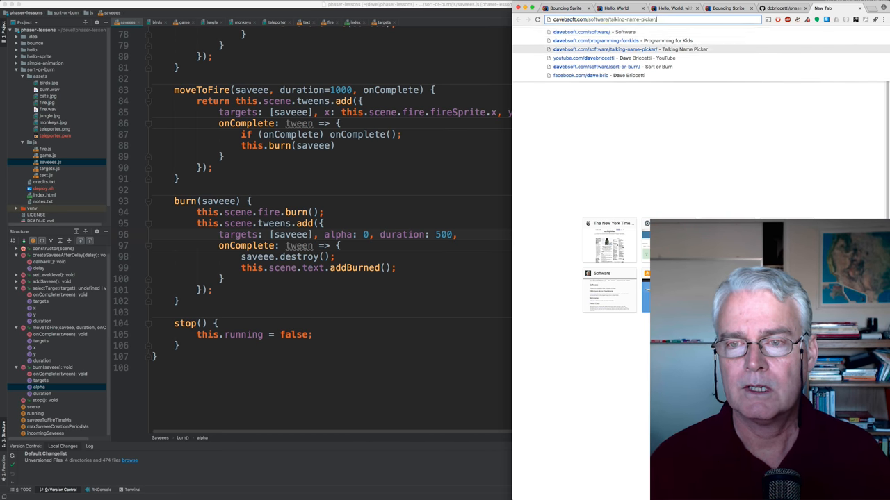